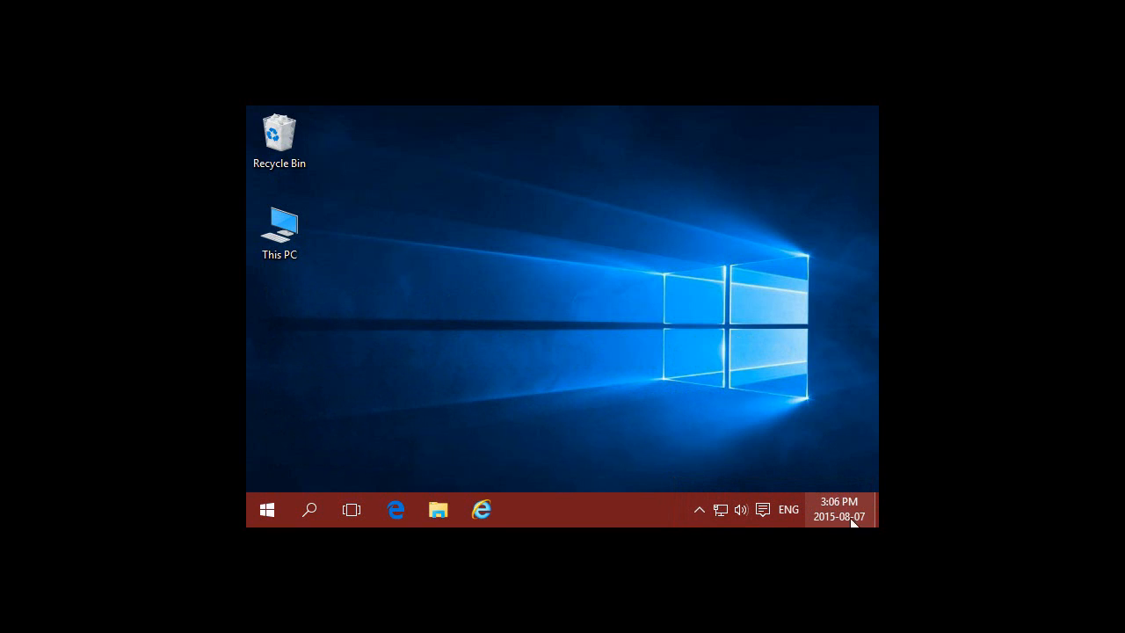
{"action": "mouse_move", "coordinate": [795, 521]}
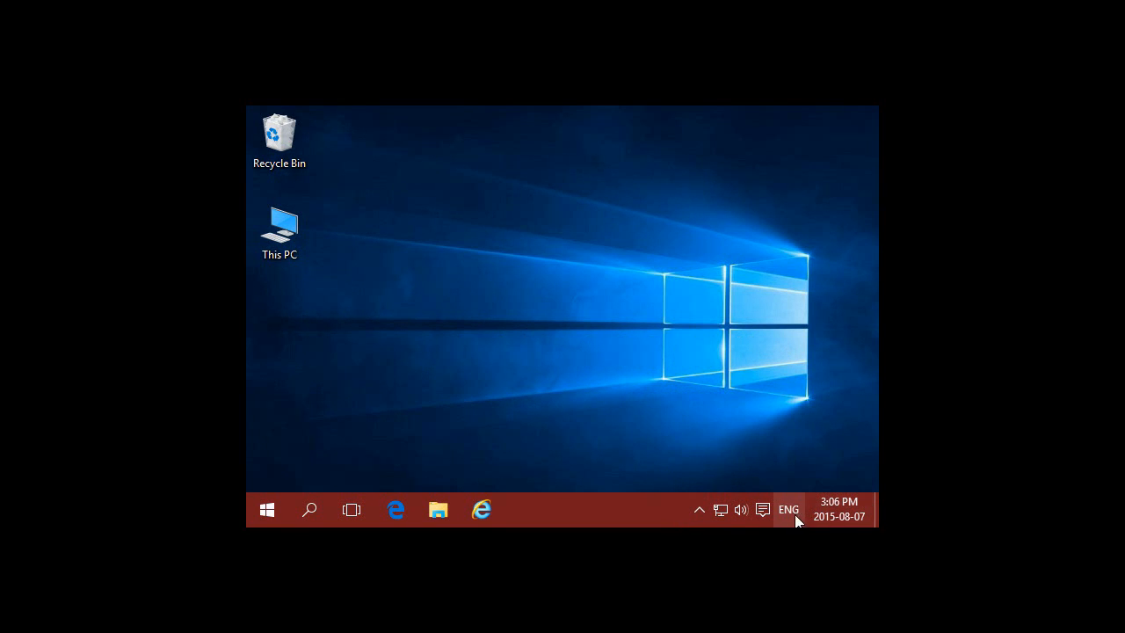
{"action": "mouse_move", "coordinate": [719, 509]}
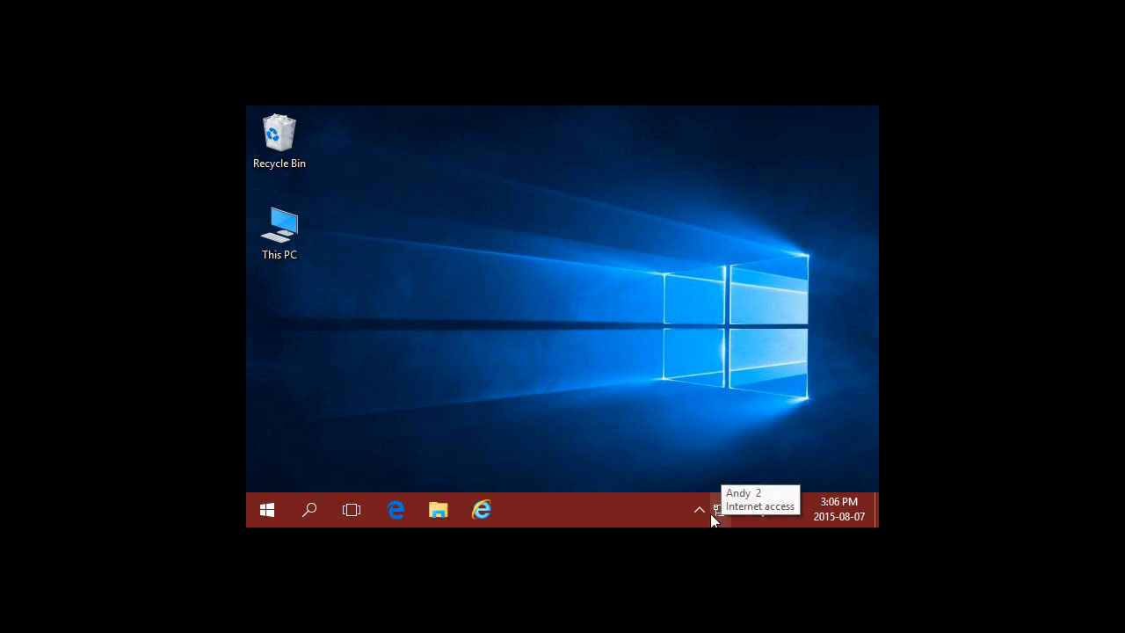
Step: Peek at the hidden tray icons, then go to Settings > System > Notifications & actions
{"action": "left_click", "coordinate": [700, 510]}
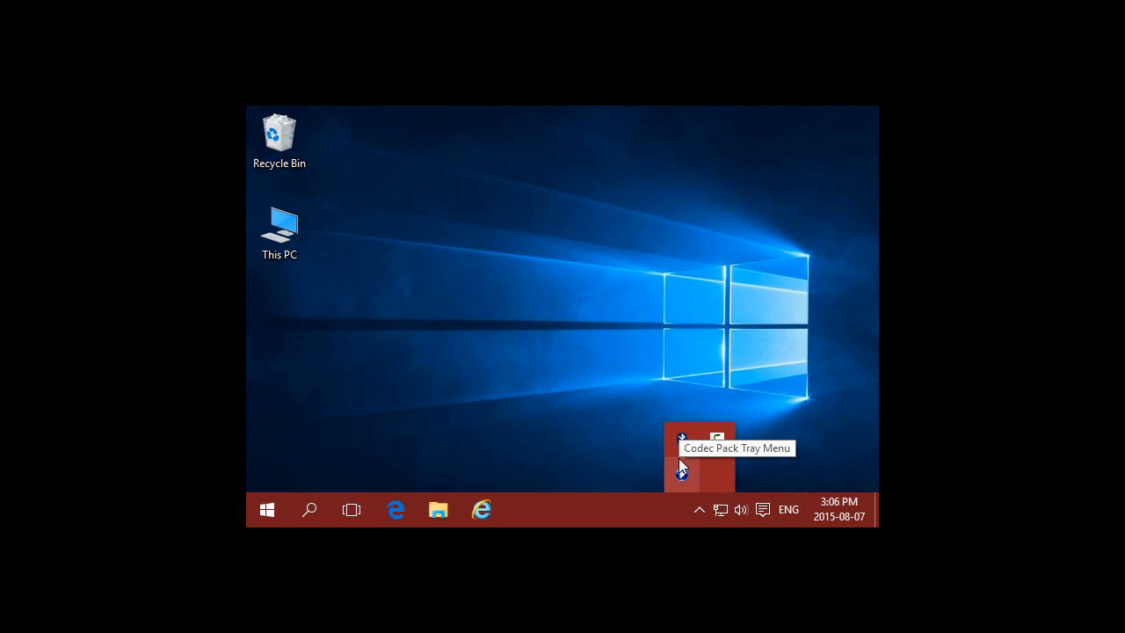
{"action": "mouse_move", "coordinate": [718, 474]}
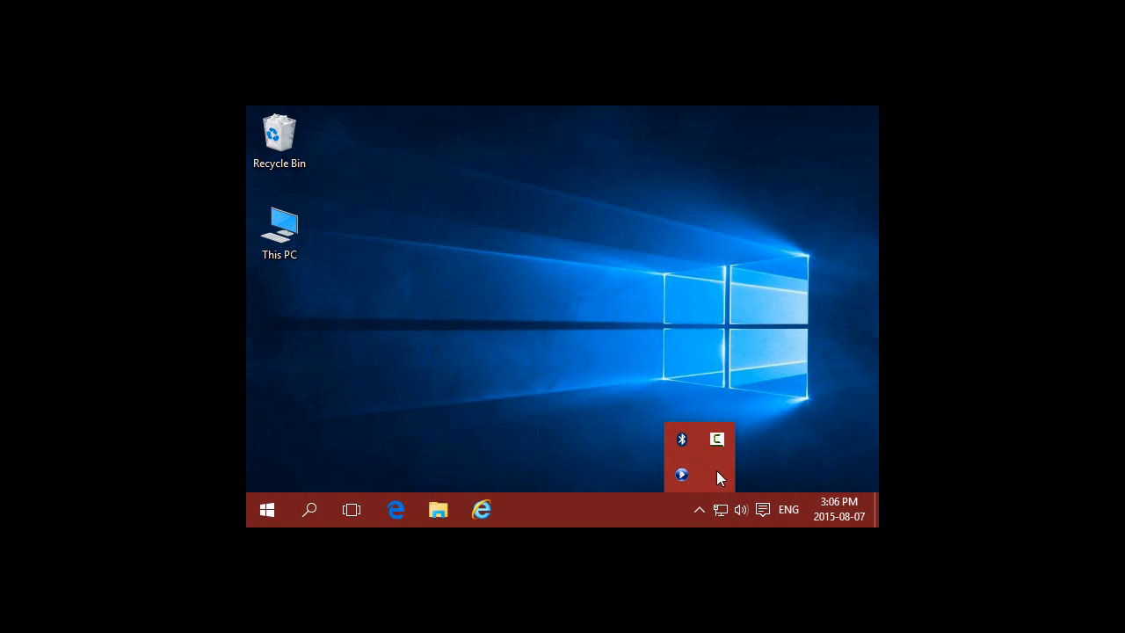
{"action": "mouse_move", "coordinate": [682, 474]}
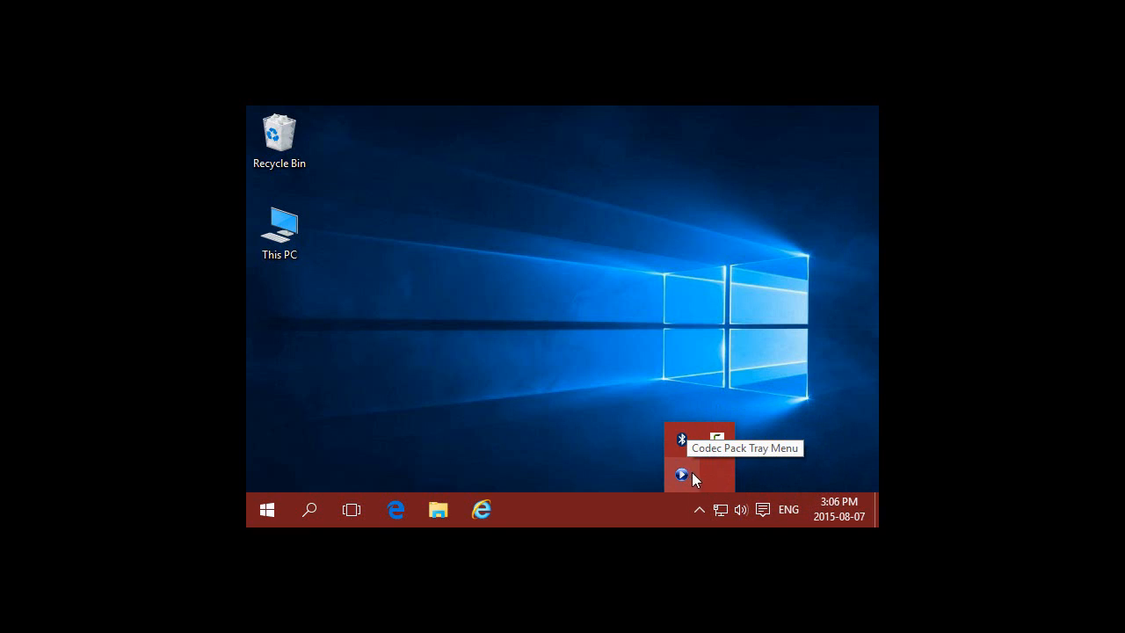
{"action": "mouse_move", "coordinate": [710, 479]}
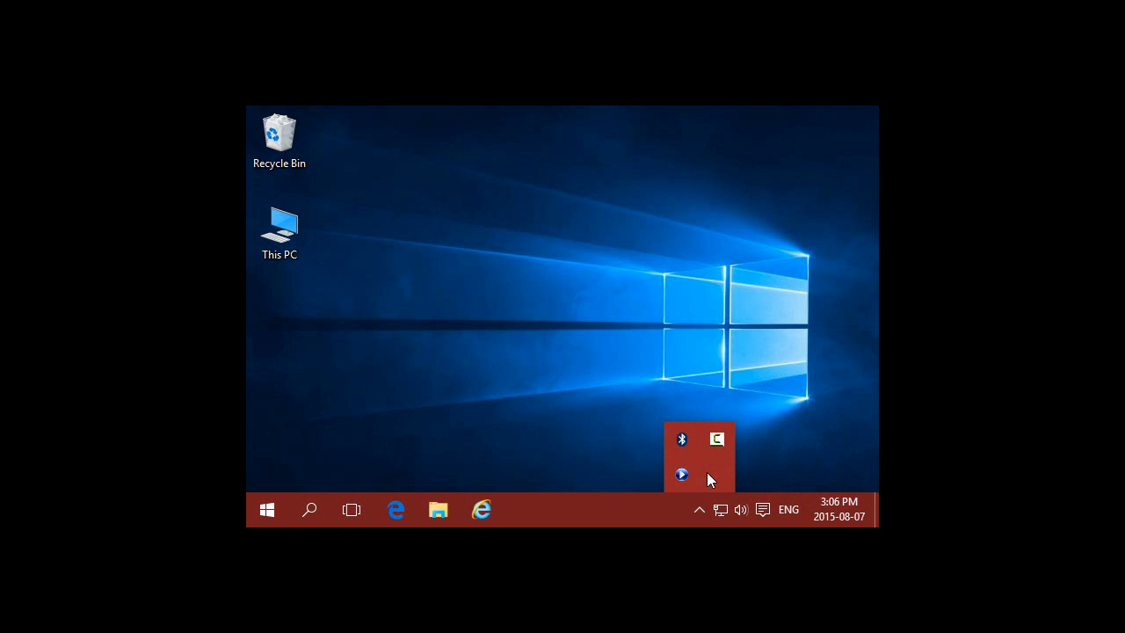
{"action": "mouse_move", "coordinate": [699, 510]}
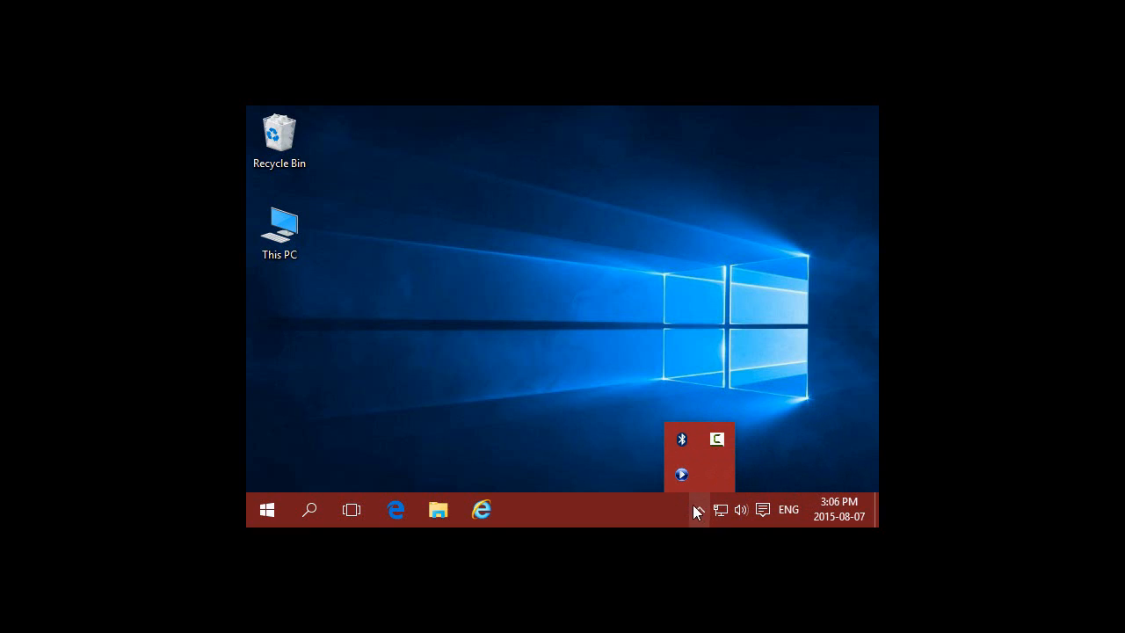
{"action": "mouse_move", "coordinate": [702, 511]}
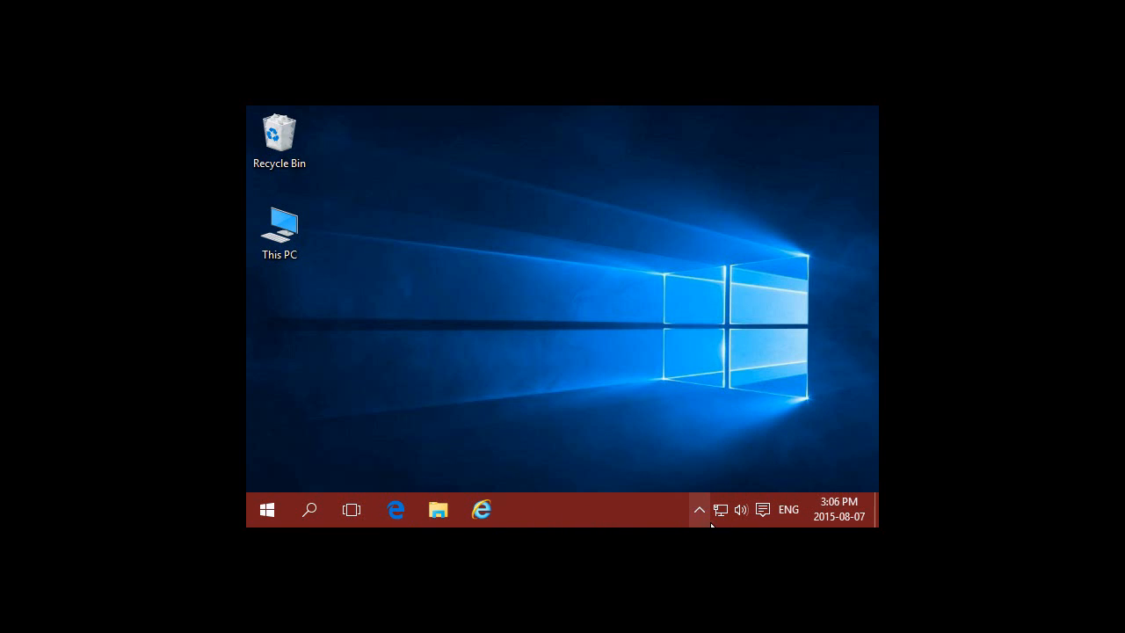
{"action": "left_click", "coordinate": [699, 510]}
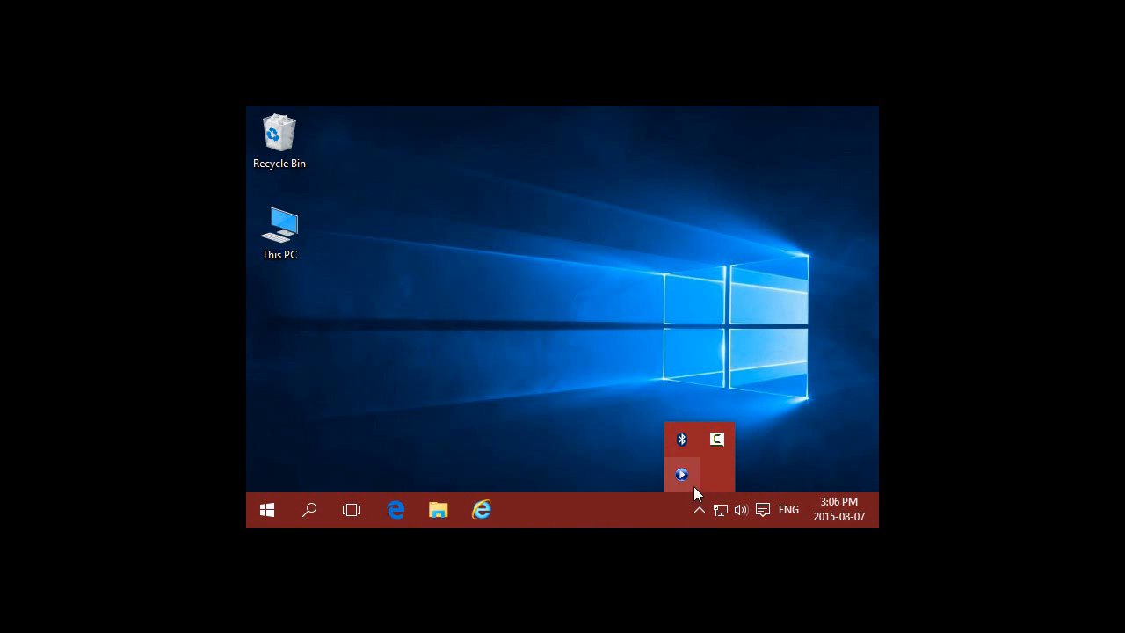
{"action": "mouse_move", "coordinate": [681, 440]}
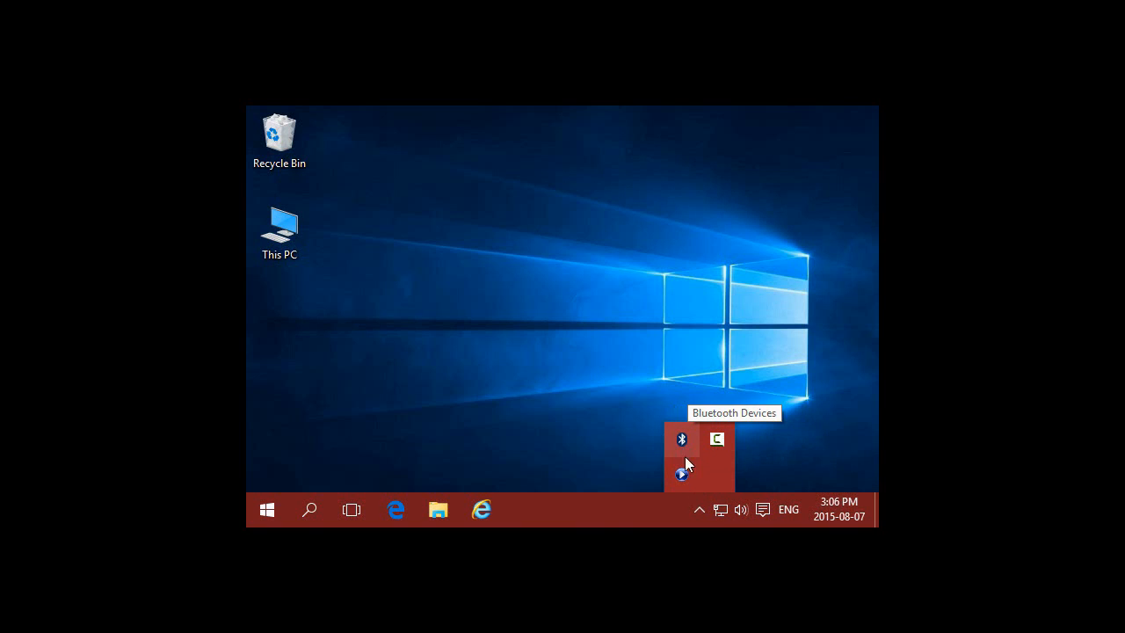
{"action": "mouse_move", "coordinate": [731, 504]}
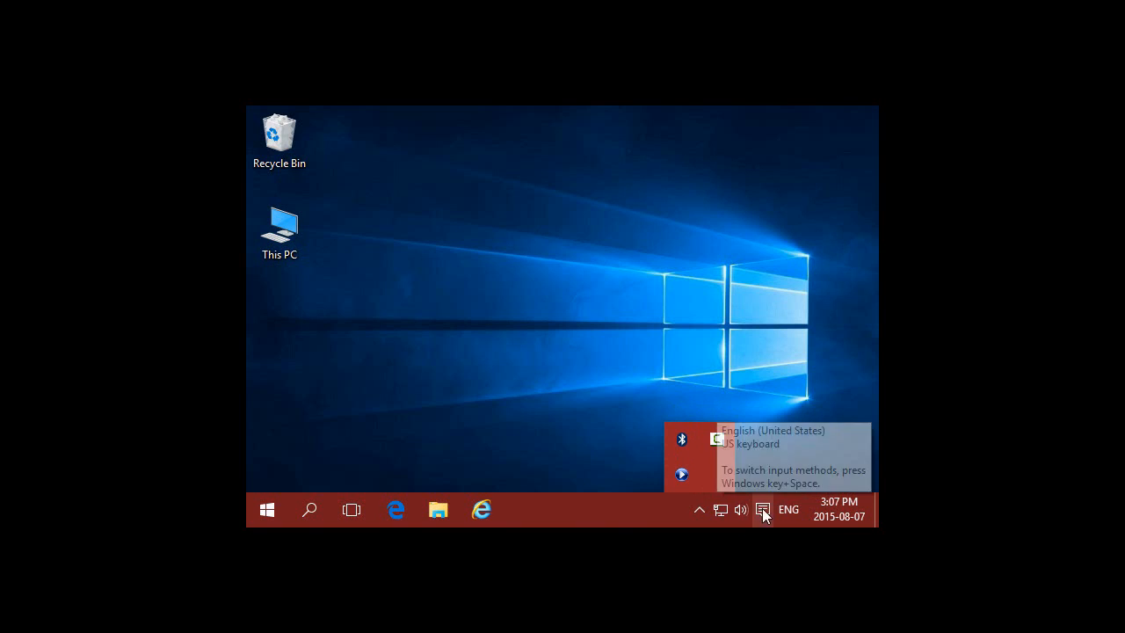
{"action": "mouse_move", "coordinate": [721, 510]}
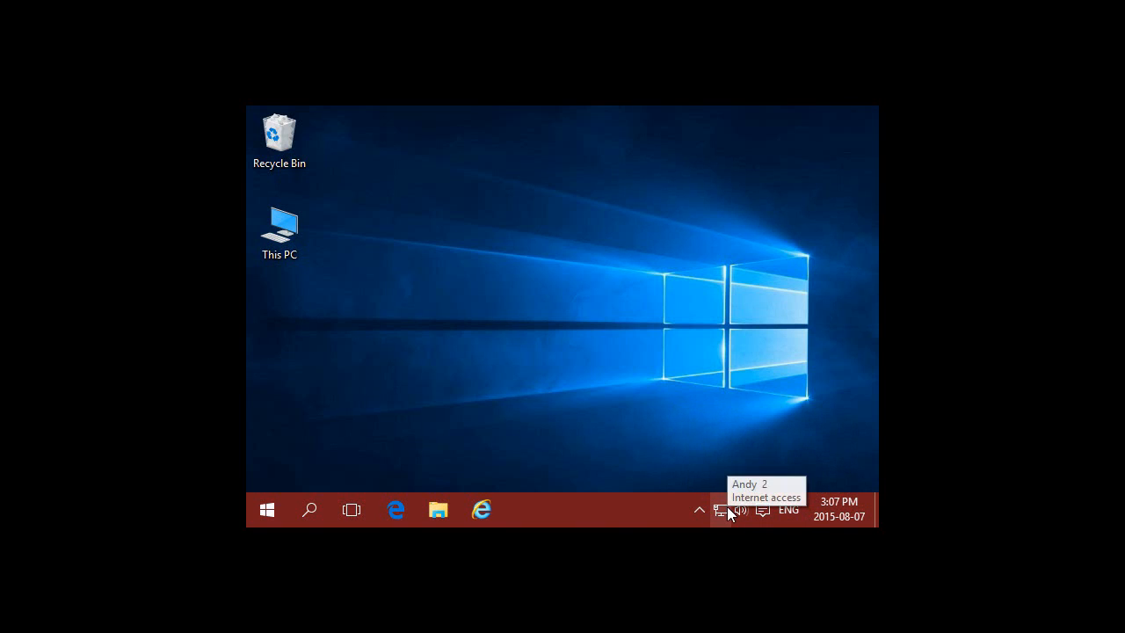
{"action": "mouse_move", "coordinate": [808, 514]}
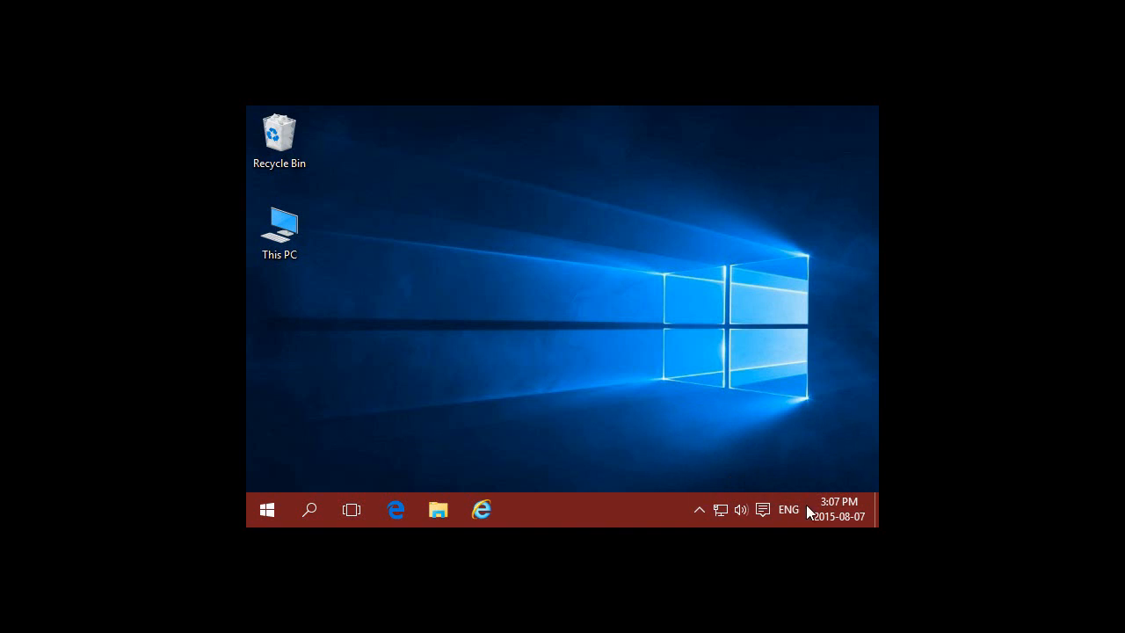
{"action": "mouse_move", "coordinate": [646, 519]}
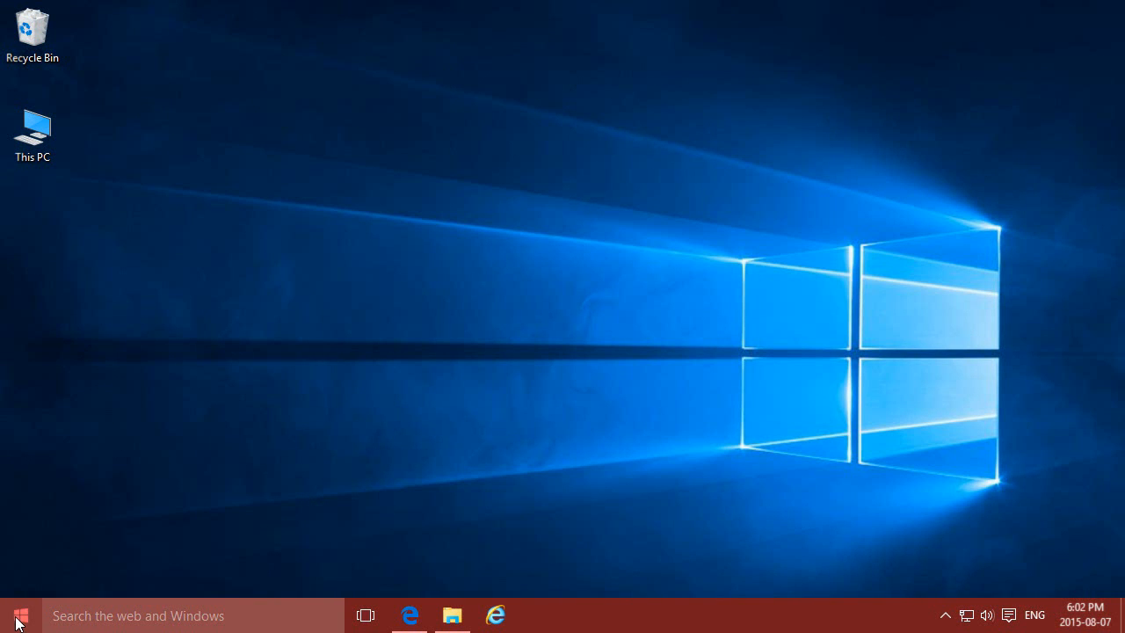
{"action": "left_click", "coordinate": [14, 615]}
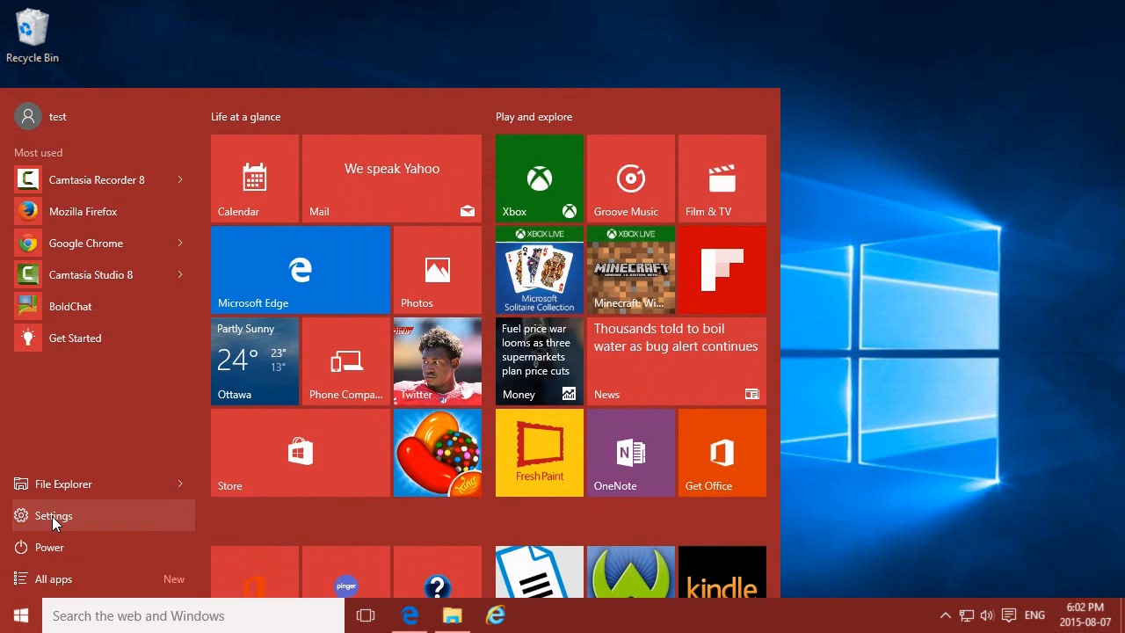
{"action": "left_click", "coordinate": [53, 515]}
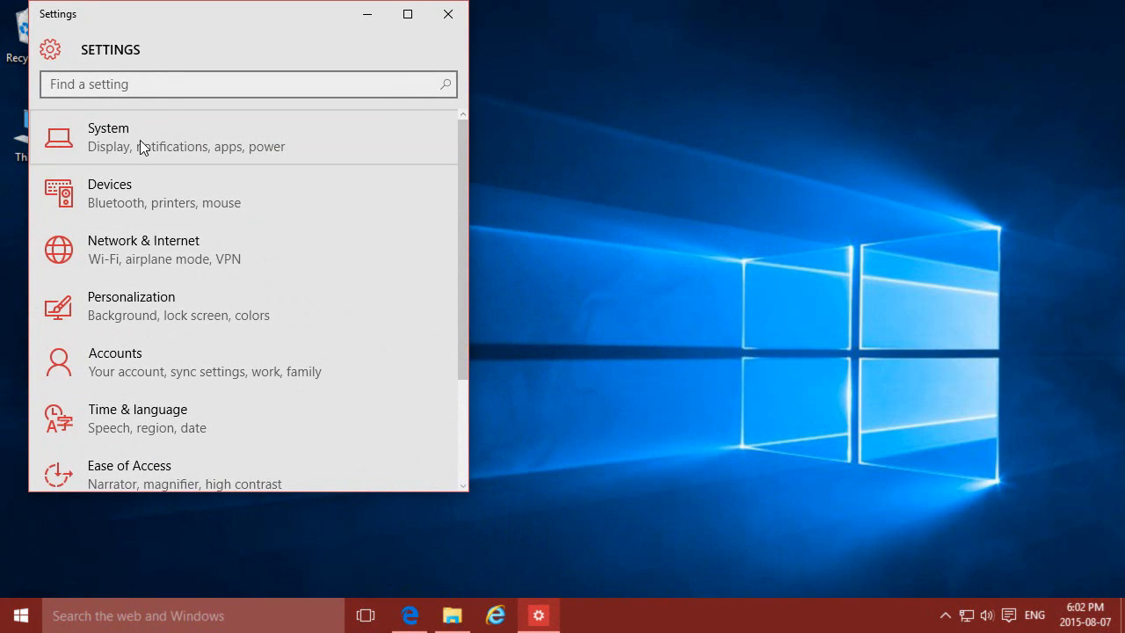
{"action": "left_click", "coordinate": [141, 136]}
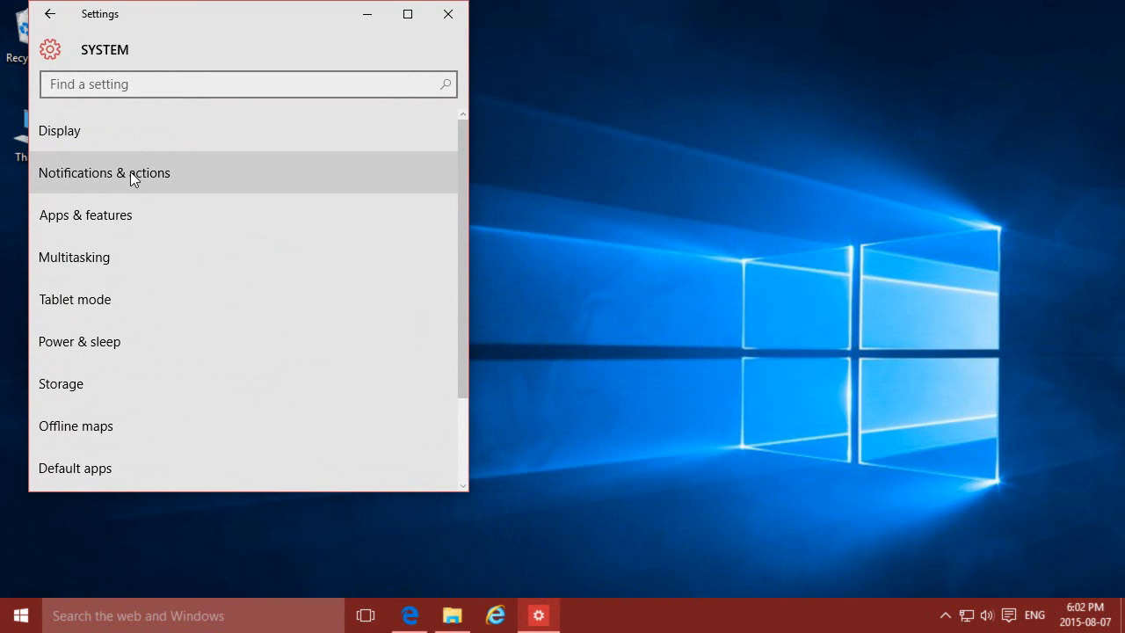
{"action": "left_click", "coordinate": [104, 172]}
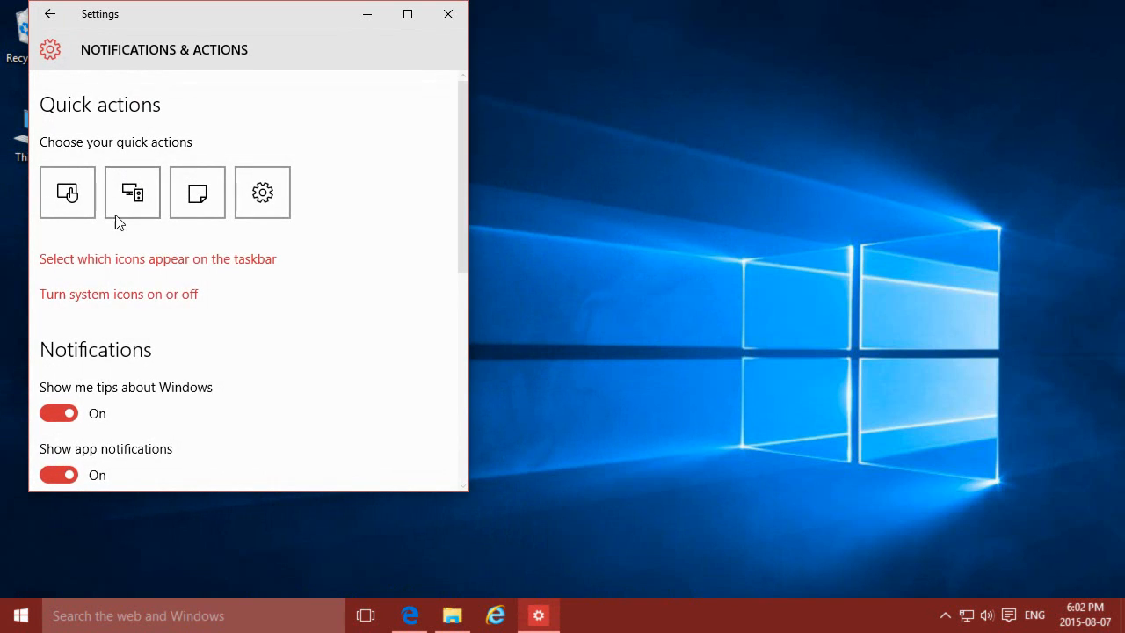
{"action": "mouse_move", "coordinate": [141, 305]}
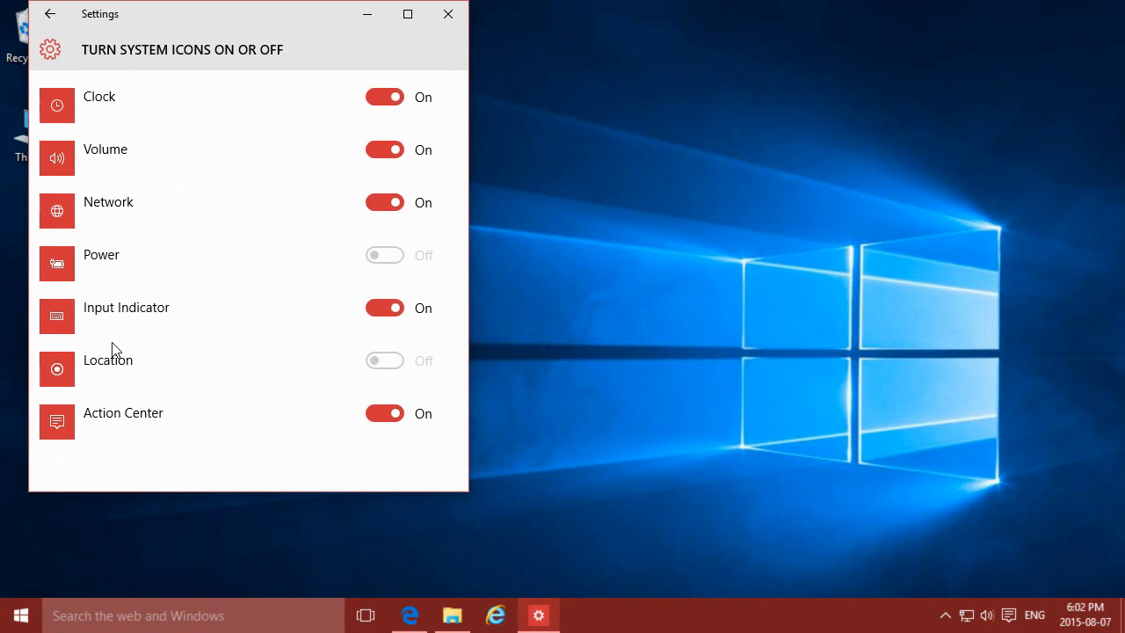
{"action": "mouse_move", "coordinate": [161, 73]}
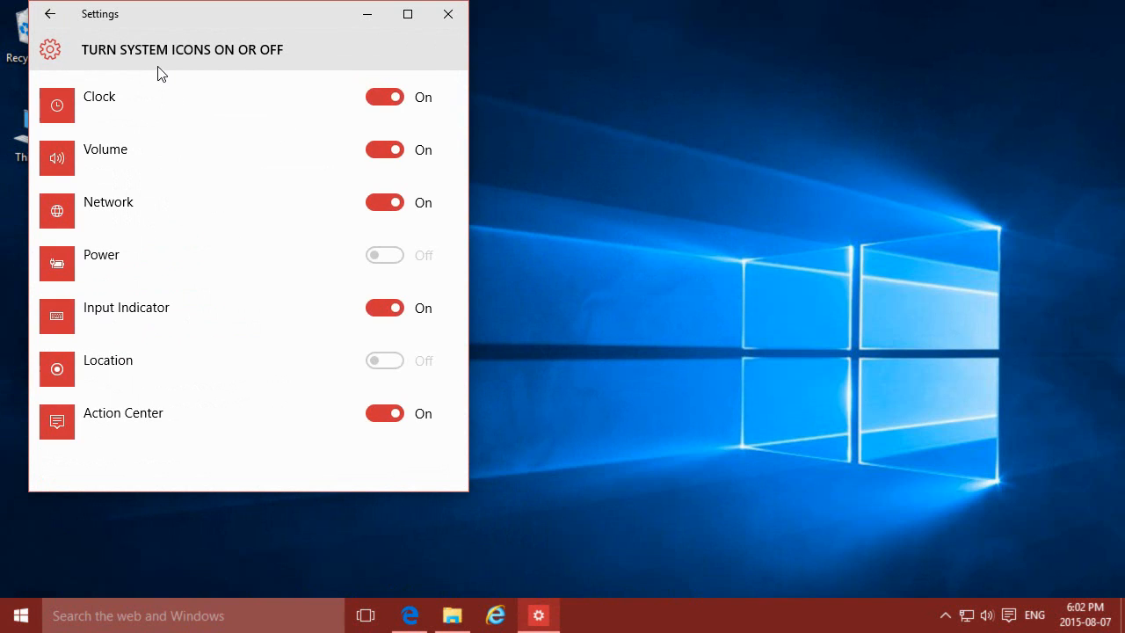
{"action": "mouse_move", "coordinate": [169, 415]}
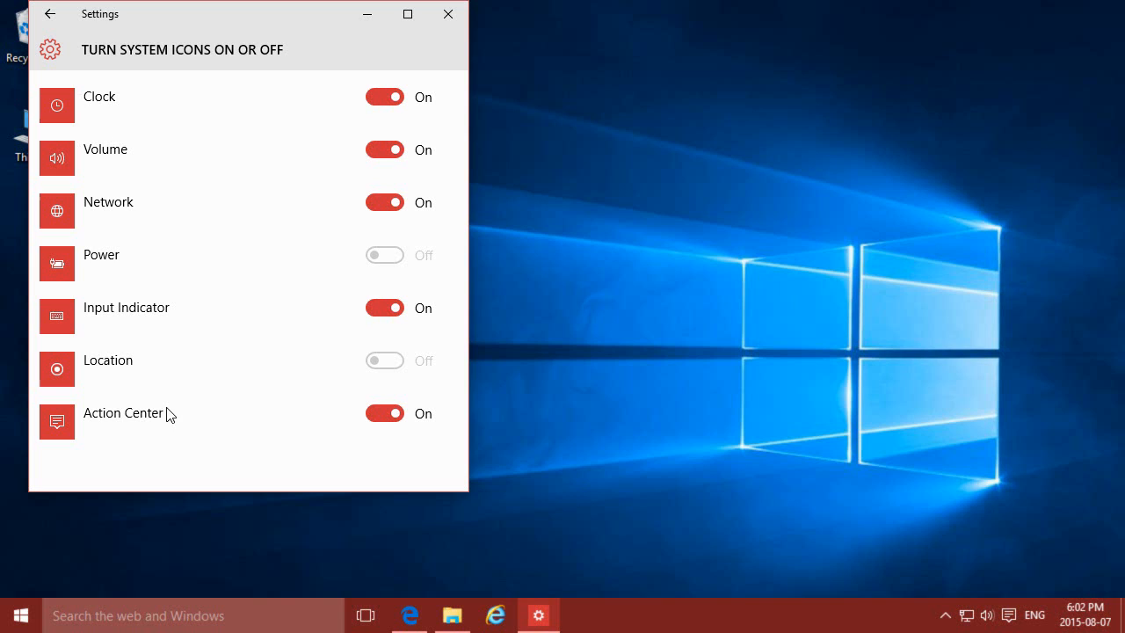
{"action": "mouse_move", "coordinate": [284, 402]}
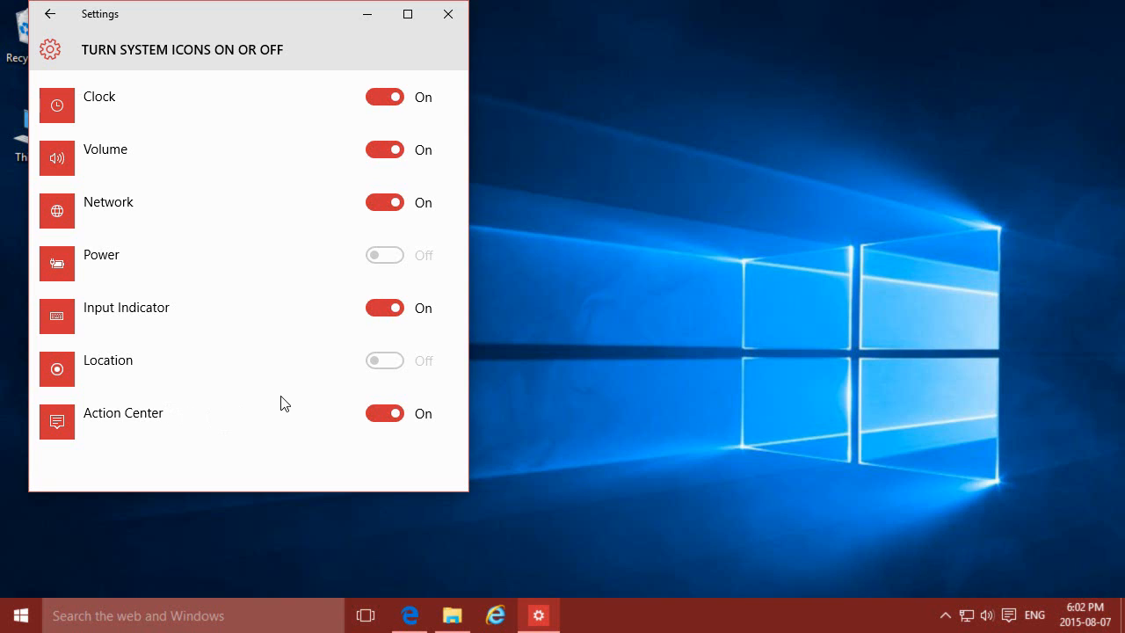
{"action": "mouse_move", "coordinate": [267, 119]}
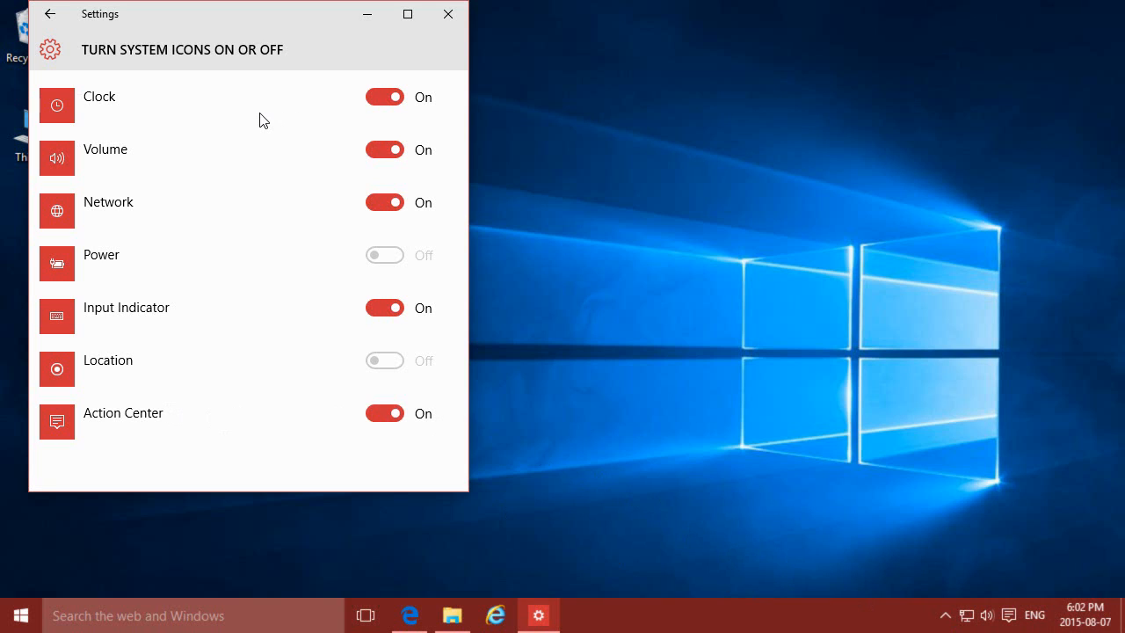
{"action": "mouse_move", "coordinate": [291, 148]}
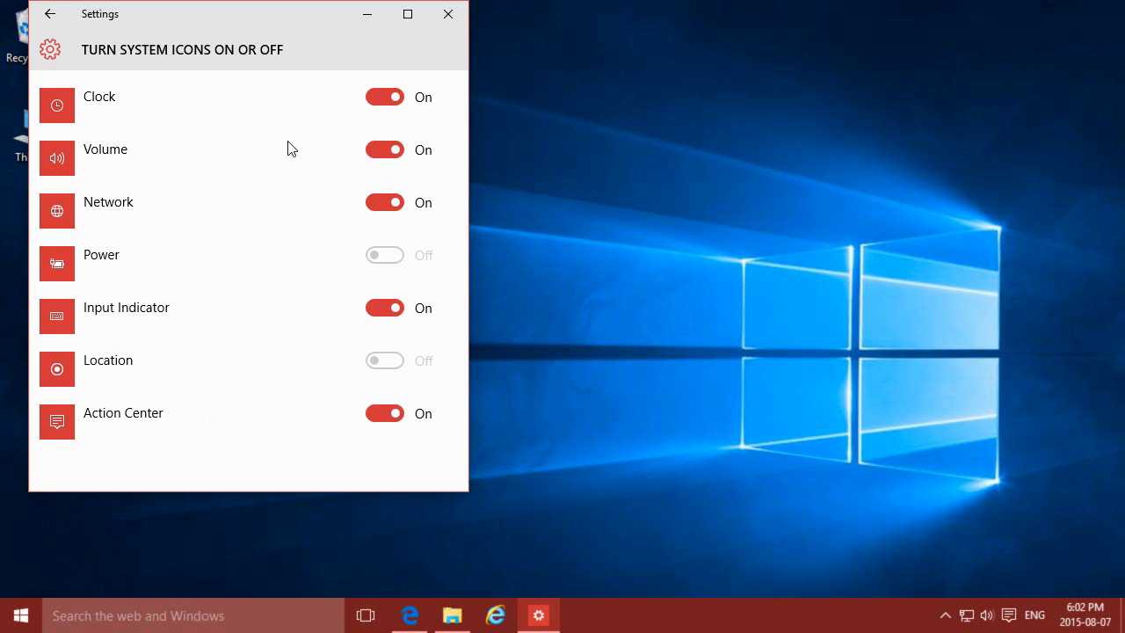
{"action": "mouse_move", "coordinate": [1108, 620]}
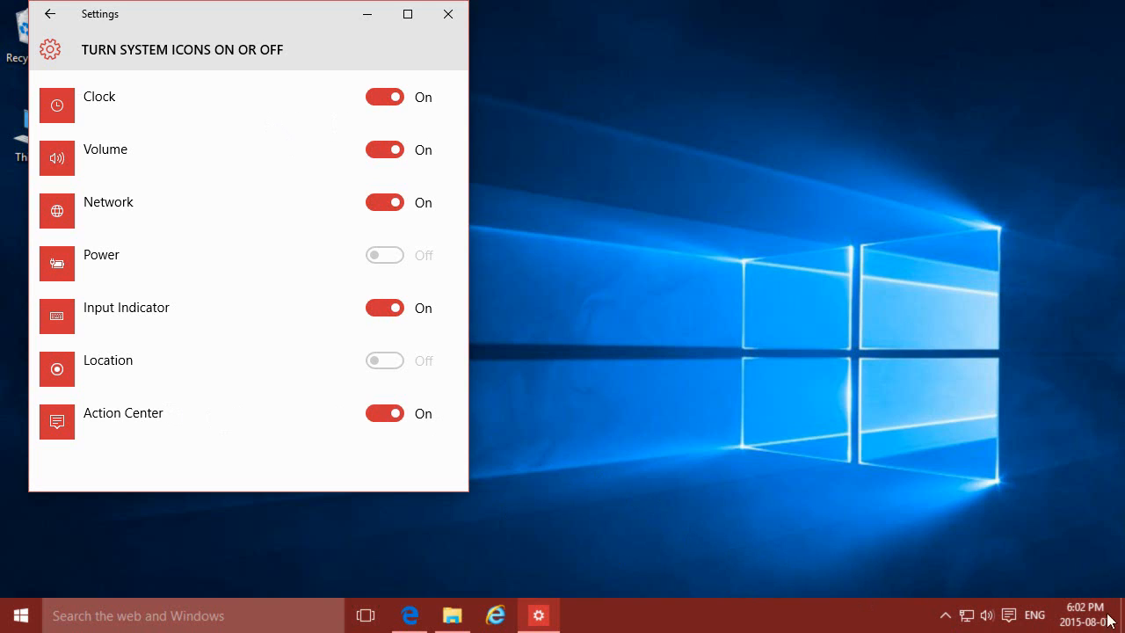
Step: Follow the 'Turn system icons on or off' link from Notifications & actions
{"action": "left_click", "coordinate": [385, 97]}
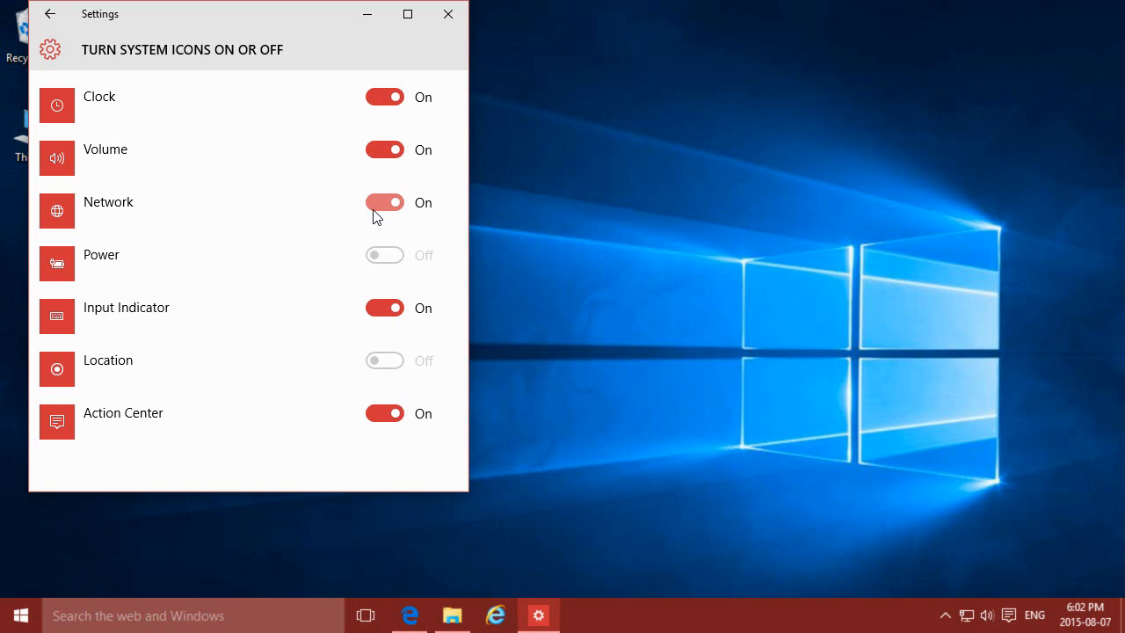
Step: Switch the Network system icon off and close the browser window that opened
{"action": "left_click", "coordinate": [384, 202]}
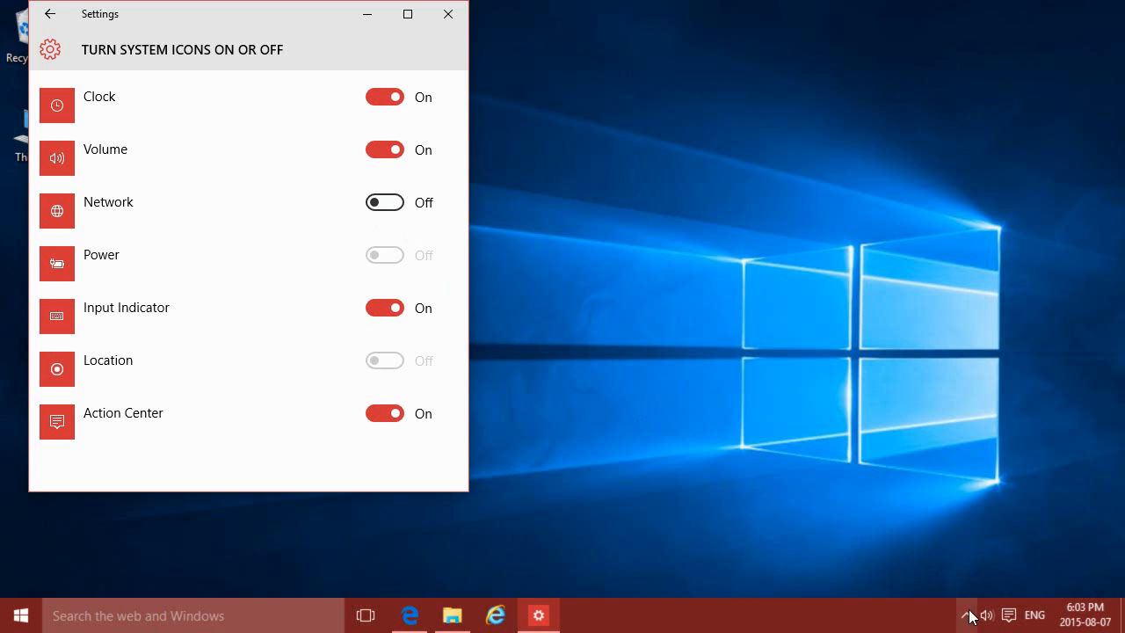
{"action": "left_click", "coordinate": [495, 615]}
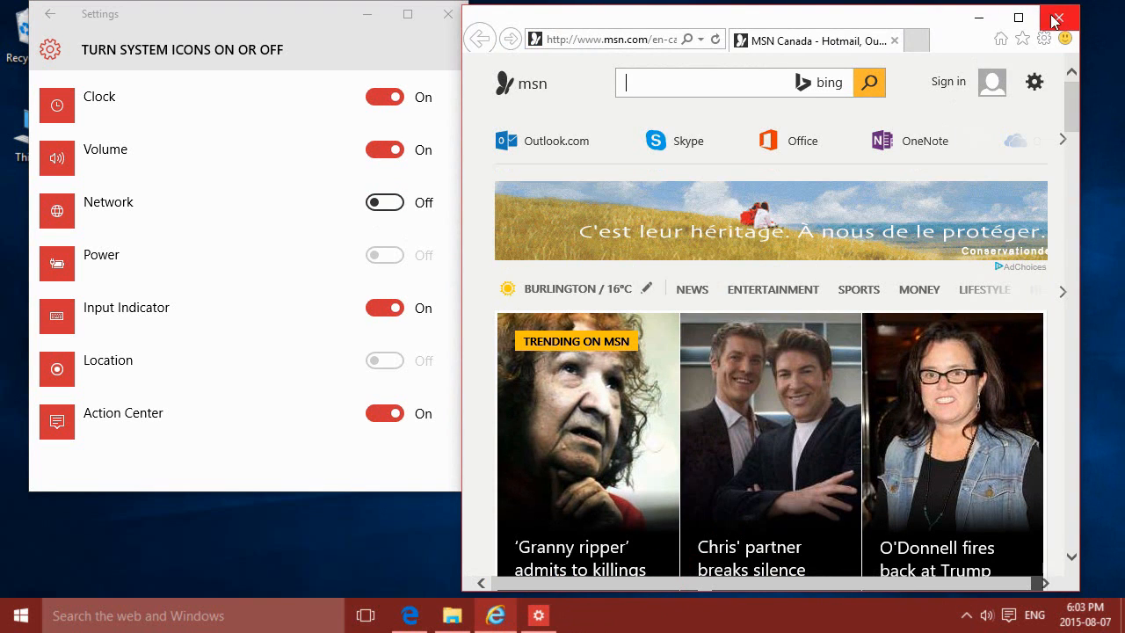
{"action": "left_click", "coordinate": [1058, 14]}
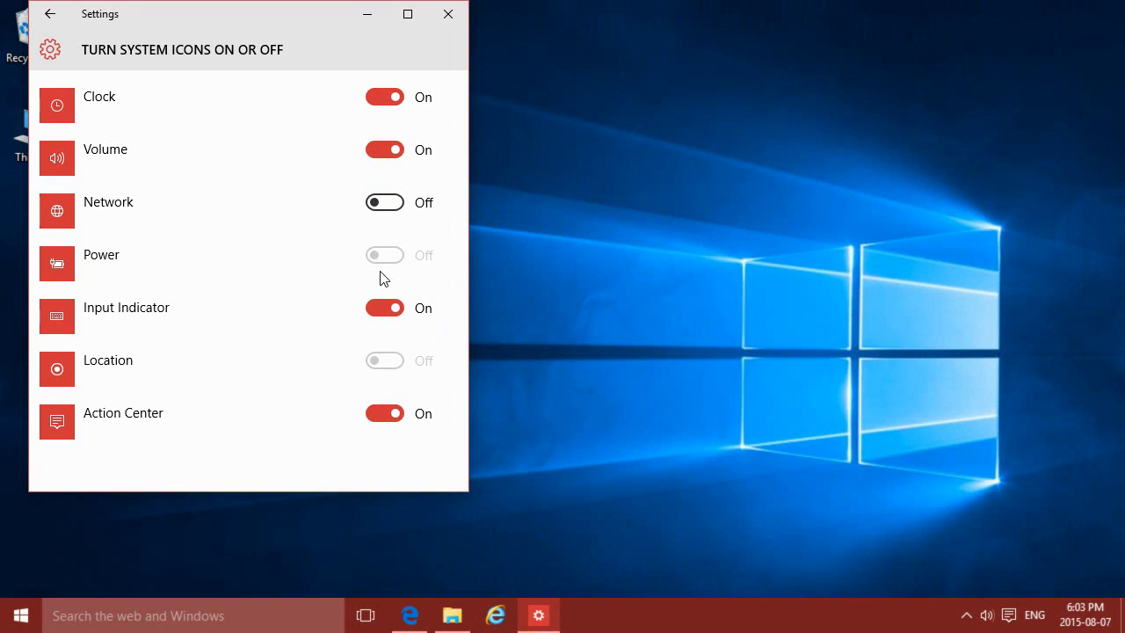
{"action": "mouse_move", "coordinate": [288, 311]}
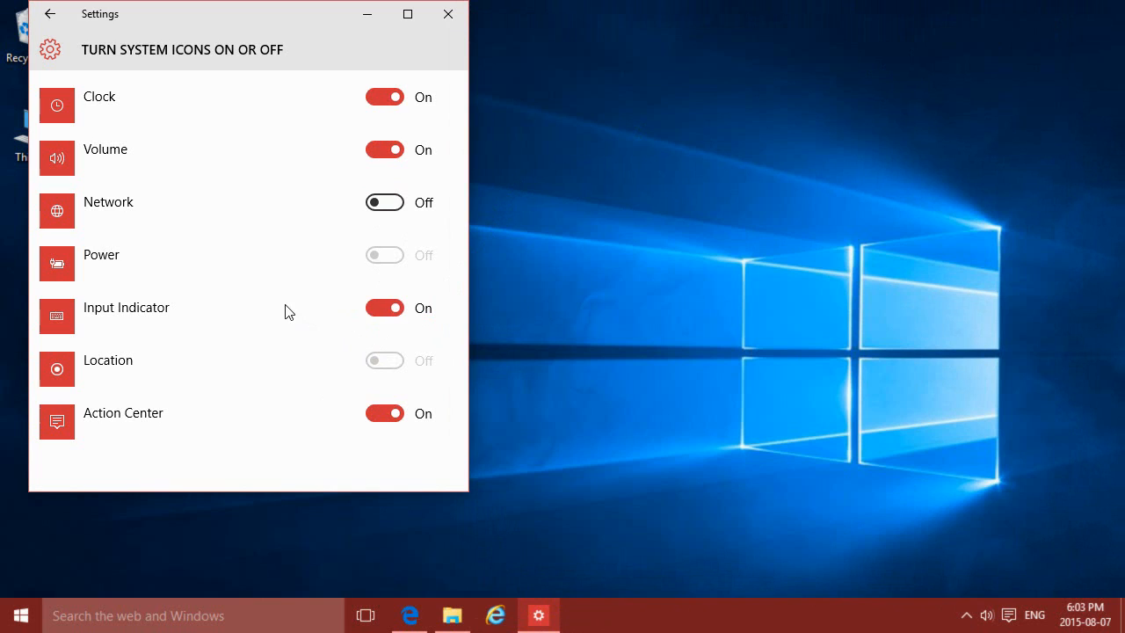
{"action": "mouse_move", "coordinate": [254, 274]}
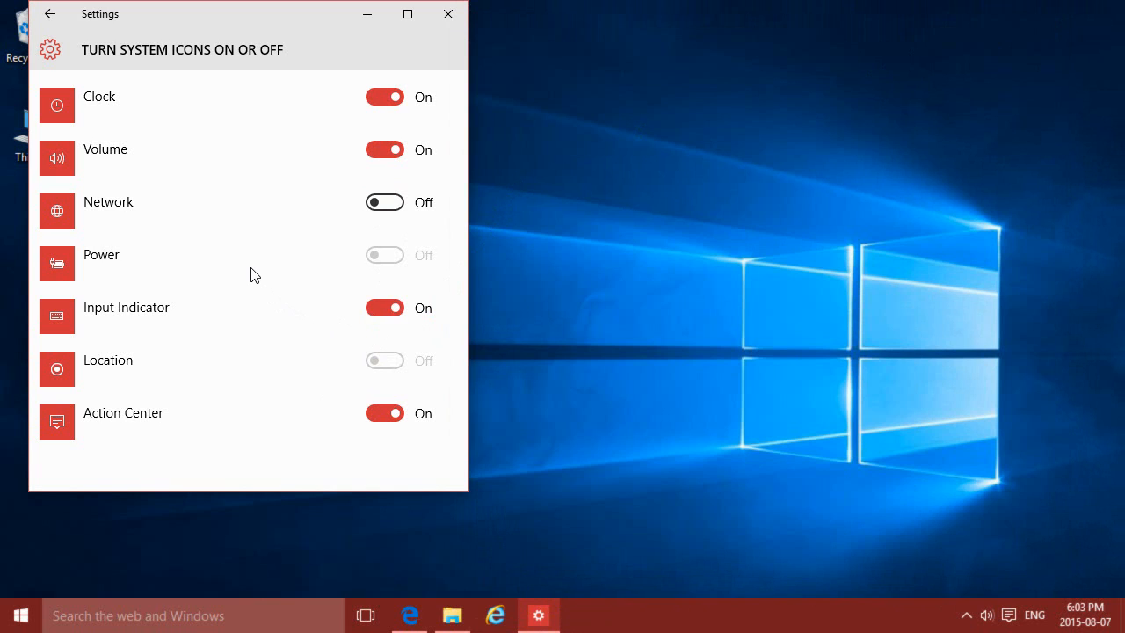
{"action": "mouse_move", "coordinate": [247, 282]}
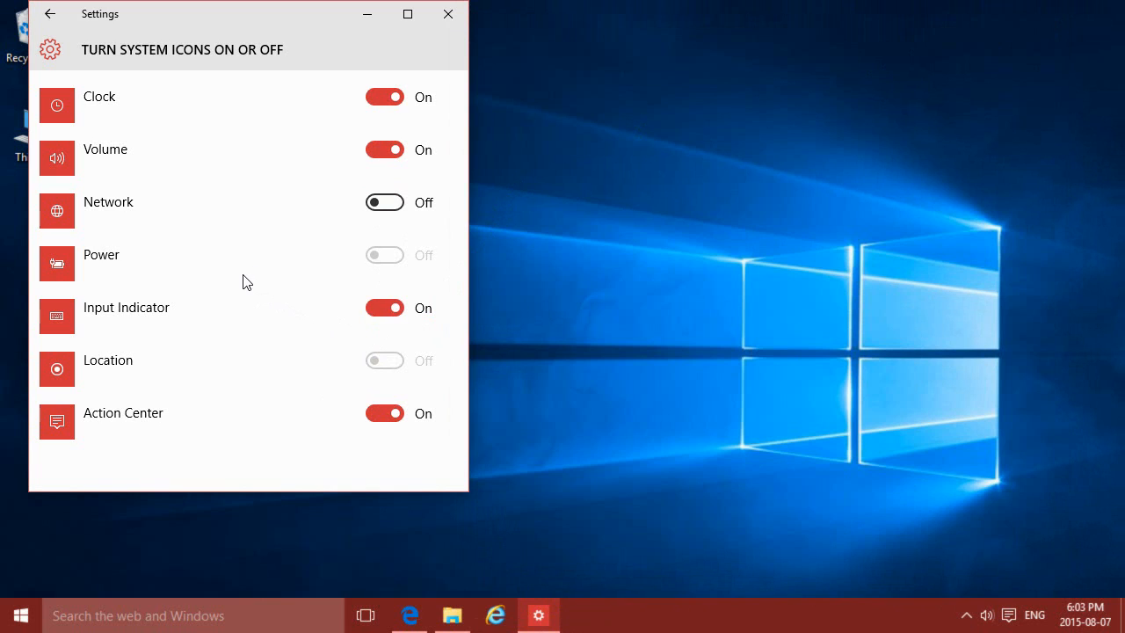
{"action": "mouse_move", "coordinate": [82, 276]}
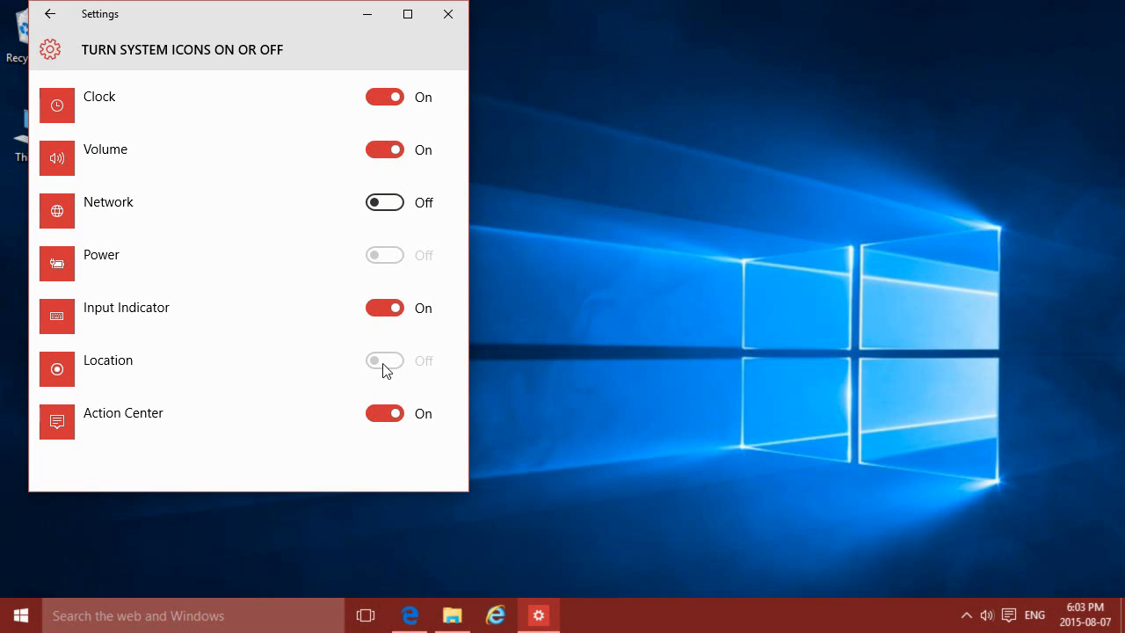
{"action": "mouse_move", "coordinate": [424, 375]}
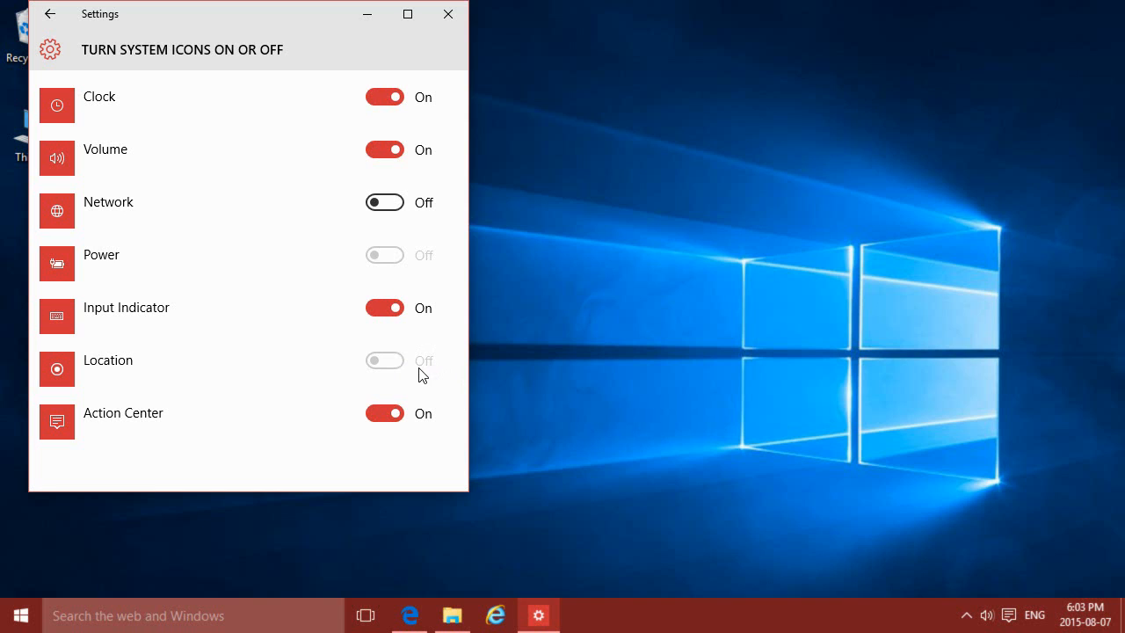
{"action": "mouse_move", "coordinate": [402, 323]}
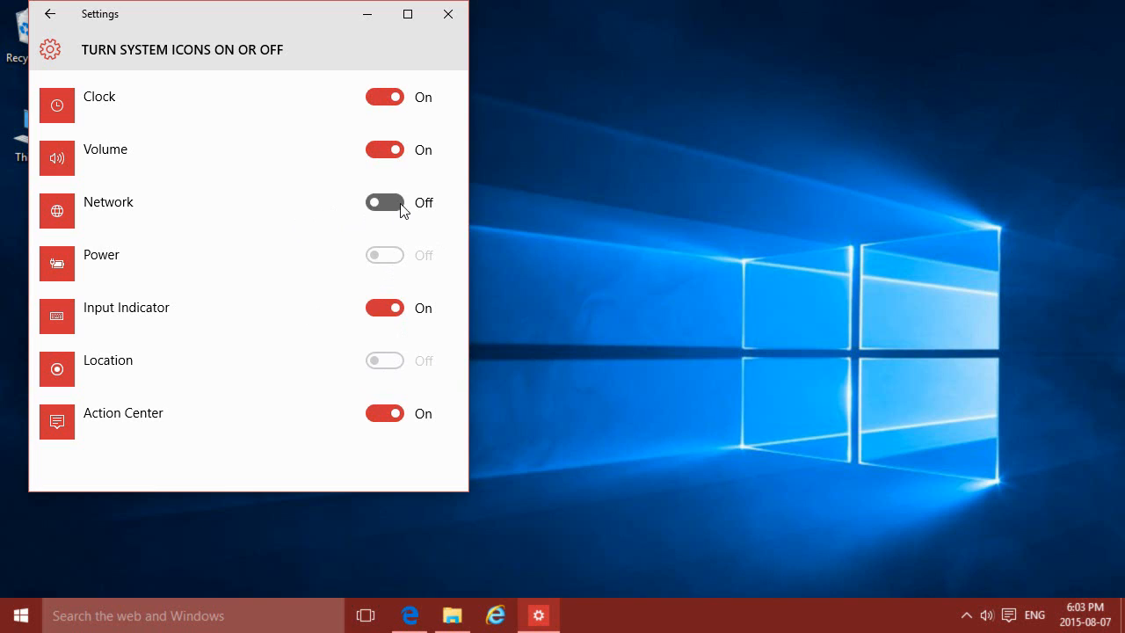
Step: Switch the Network system icon back on and go back to Notifications & actions
{"action": "left_click", "coordinate": [384, 202]}
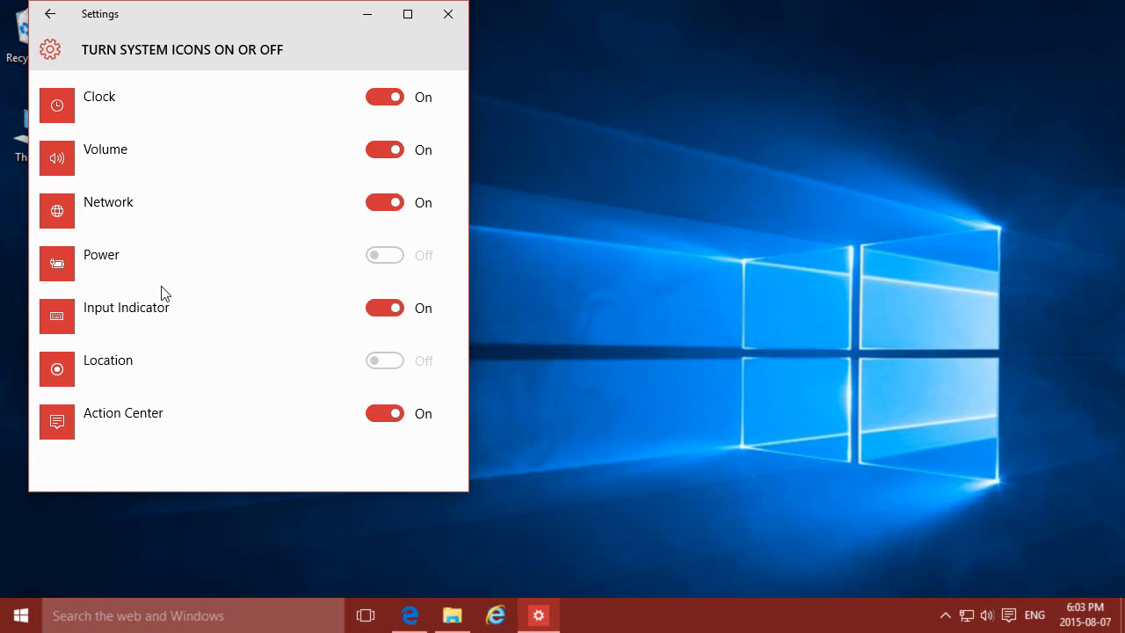
{"action": "mouse_move", "coordinate": [194, 328]}
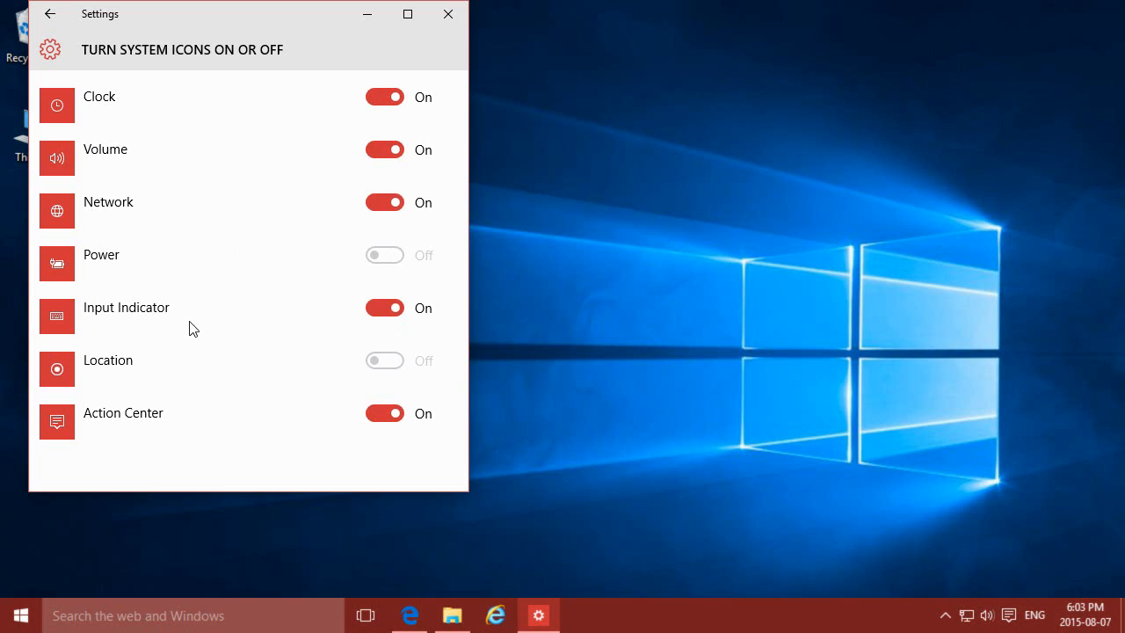
{"action": "mouse_move", "coordinate": [57, 42]}
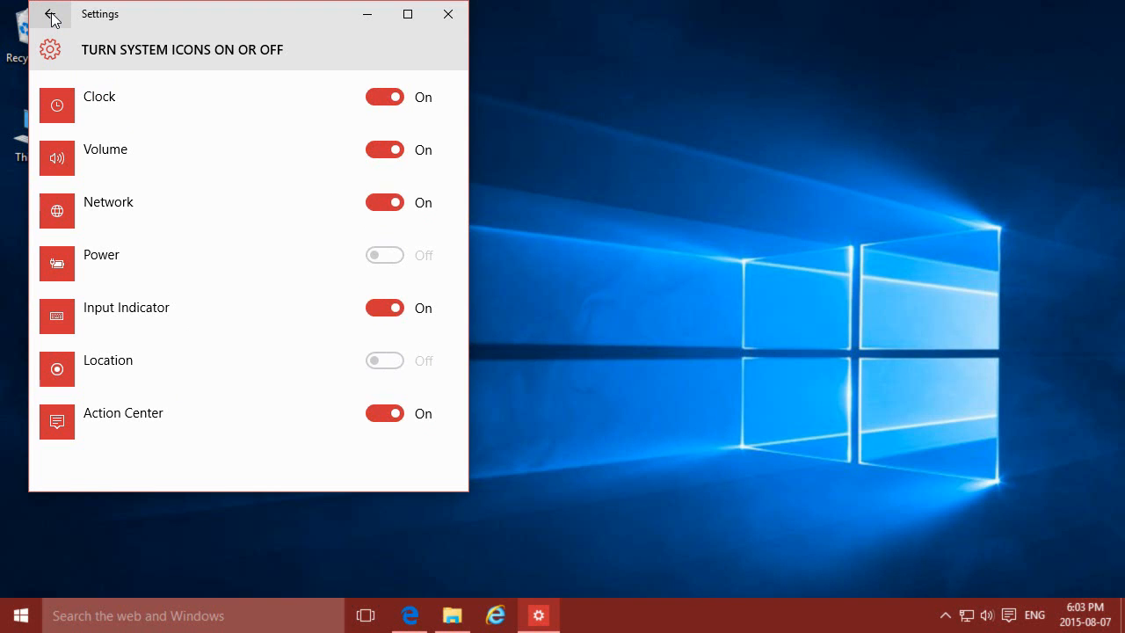
{"action": "left_click", "coordinate": [51, 14]}
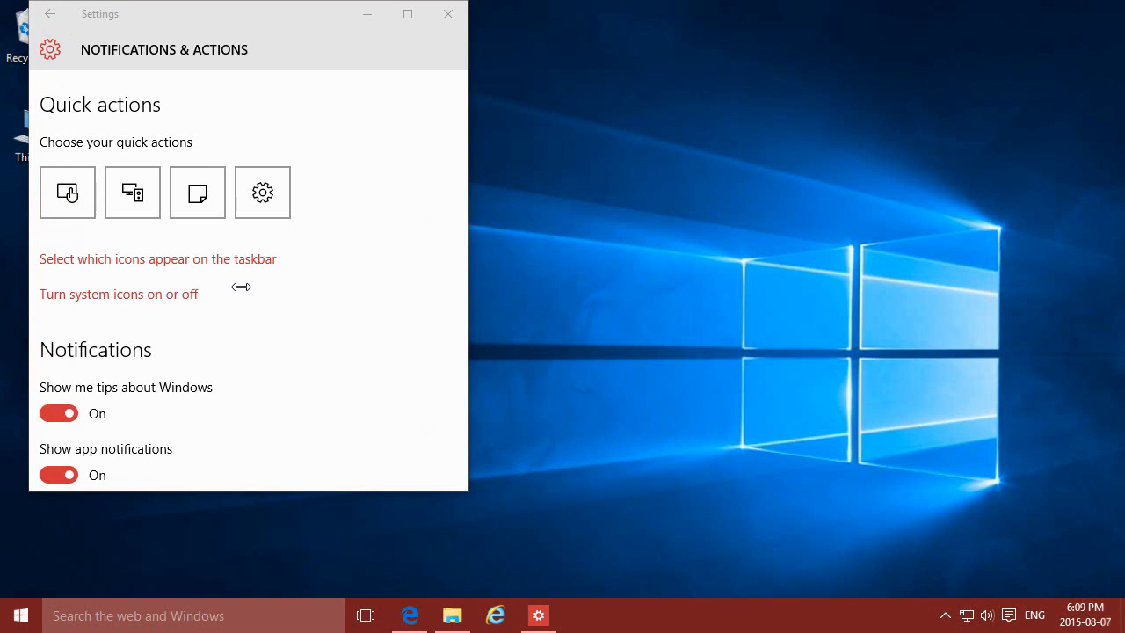
{"action": "mouse_move", "coordinate": [242, 289]}
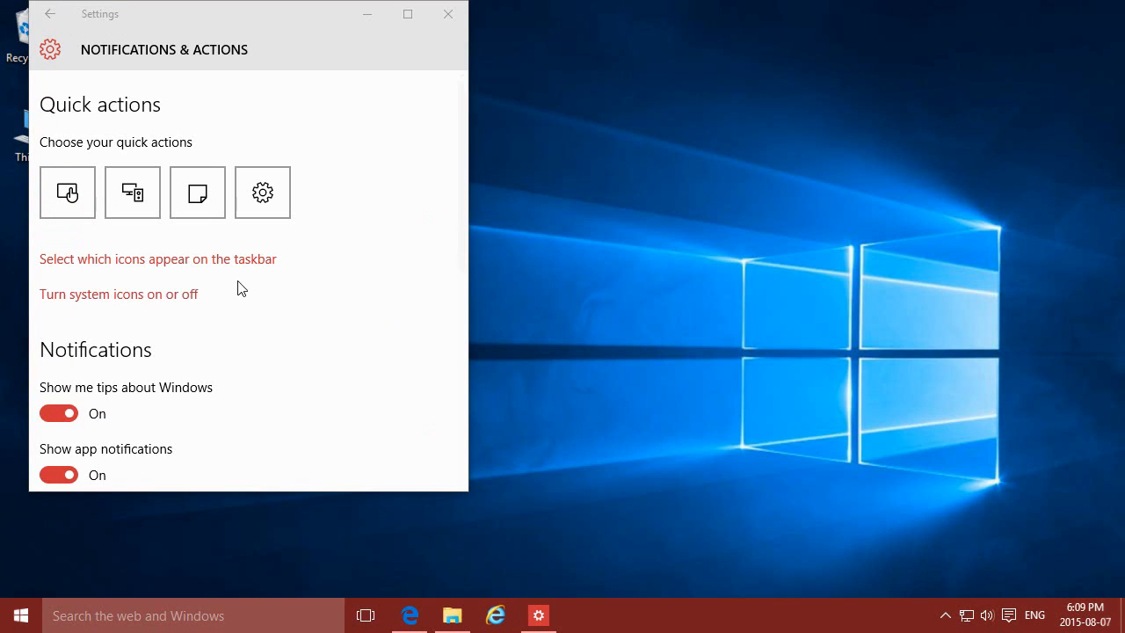
Step: Open 'Select which icons appear on the taskbar' and check the hidden tray icons
{"action": "left_click", "coordinate": [157, 258]}
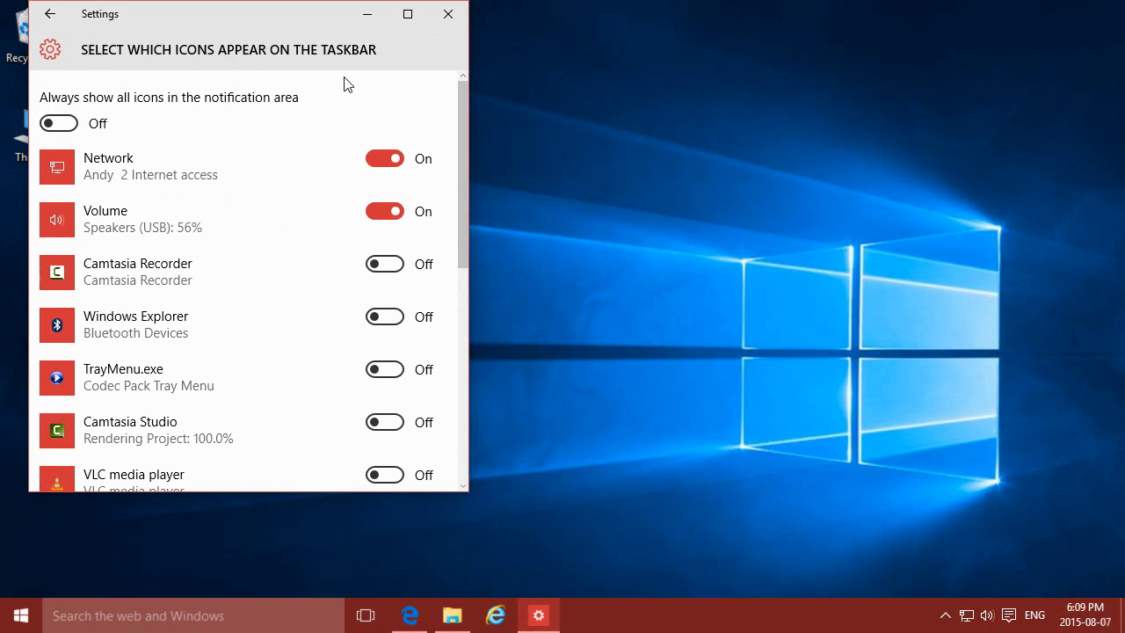
{"action": "mouse_move", "coordinate": [321, 130]}
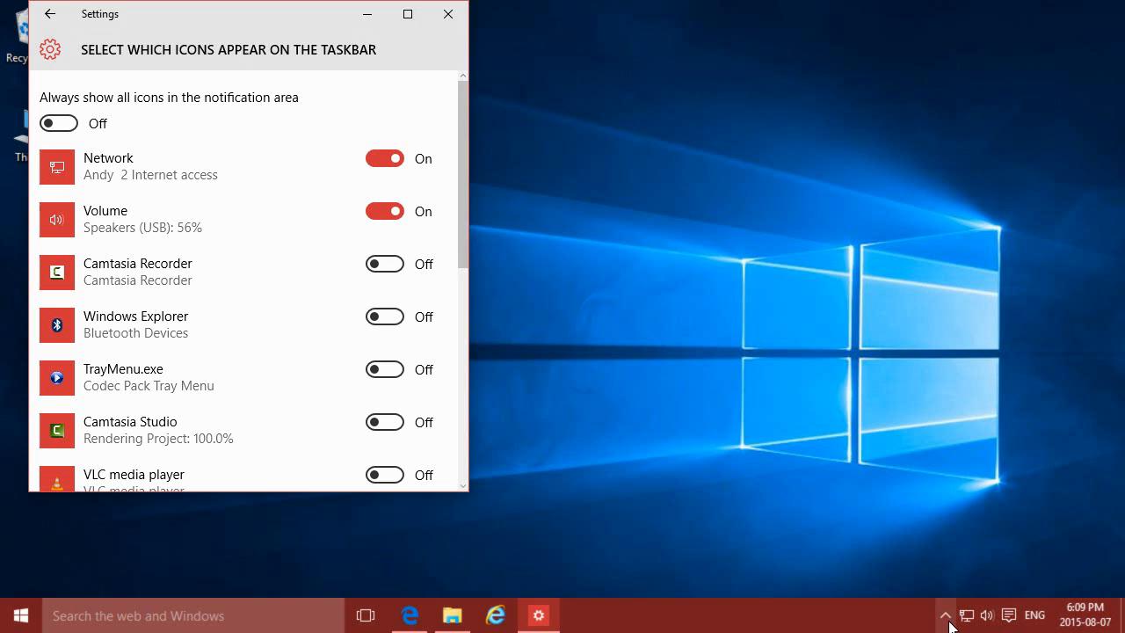
{"action": "left_click", "coordinate": [946, 613]}
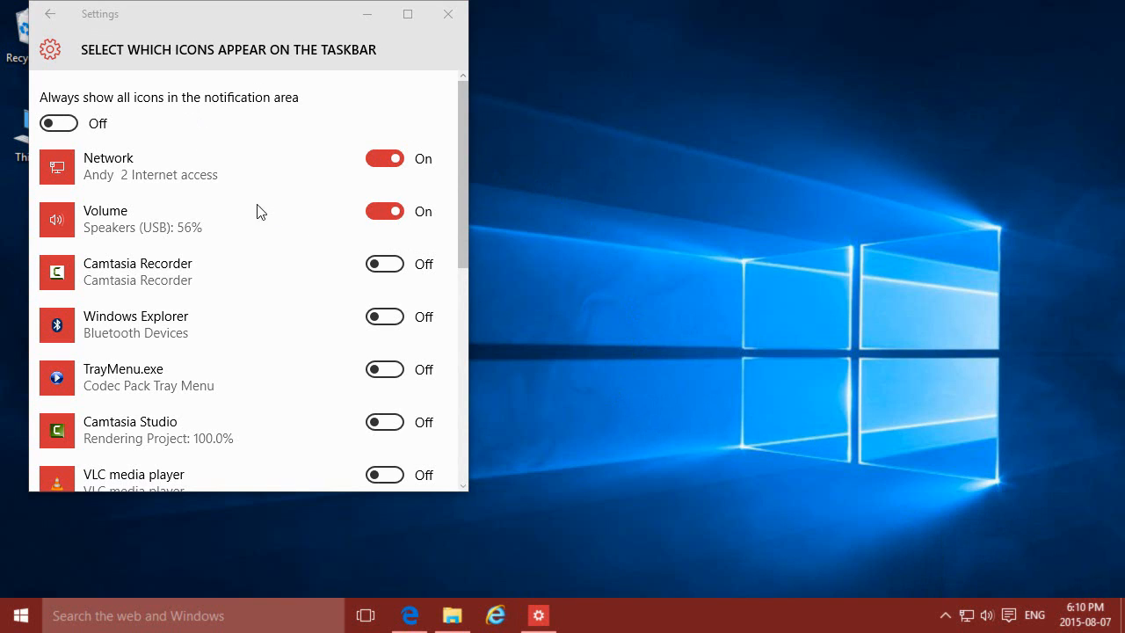
Step: Toggle 'Always show all icons in the notification area' on then off, and open the tray overflow
{"action": "left_click", "coordinate": [58, 123]}
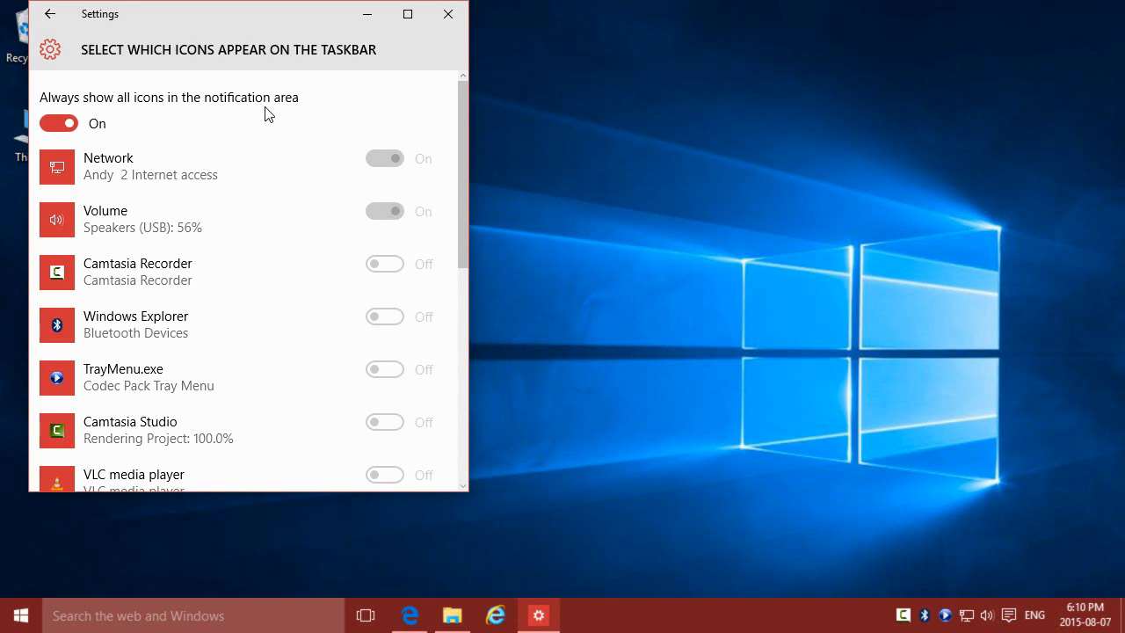
{"action": "mouse_move", "coordinate": [691, 445]}
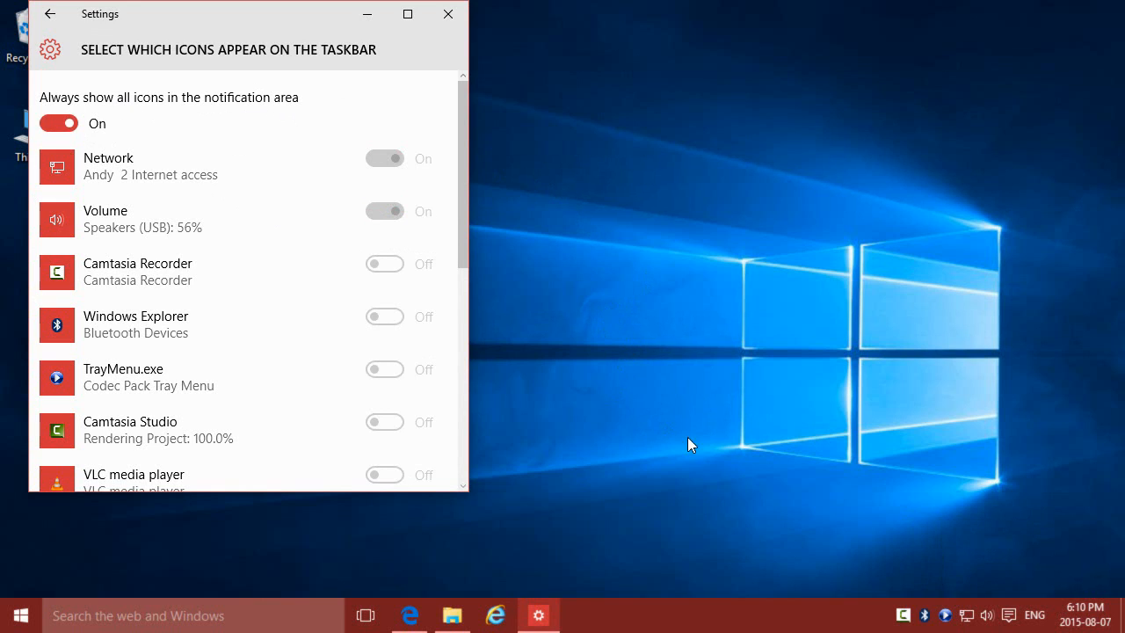
{"action": "mouse_move", "coordinate": [902, 616]}
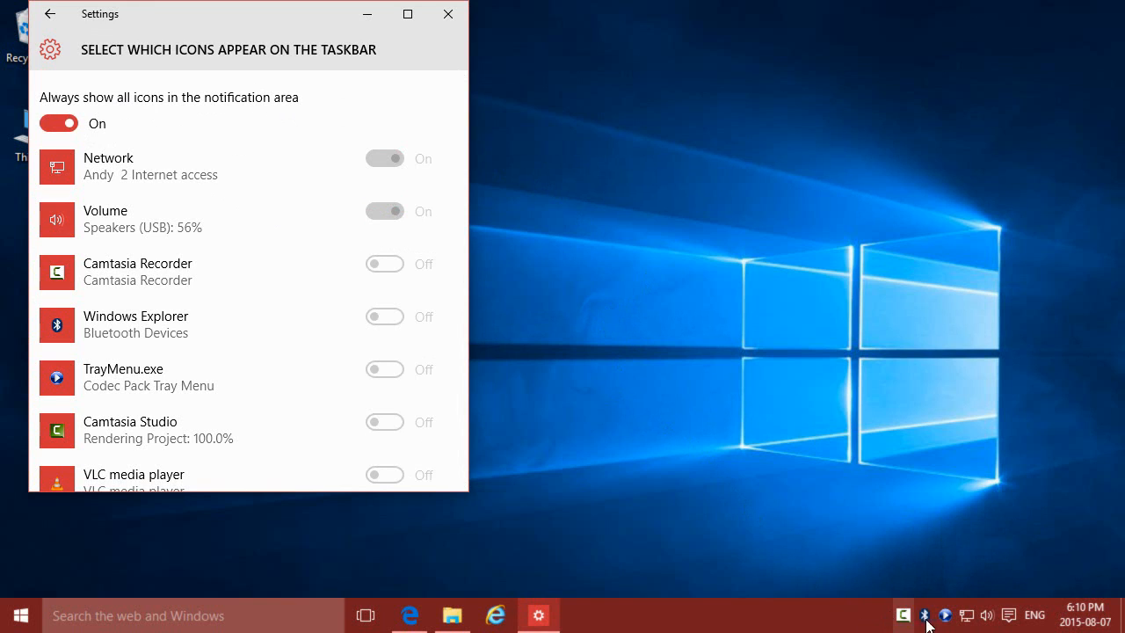
{"action": "mouse_move", "coordinate": [899, 613]}
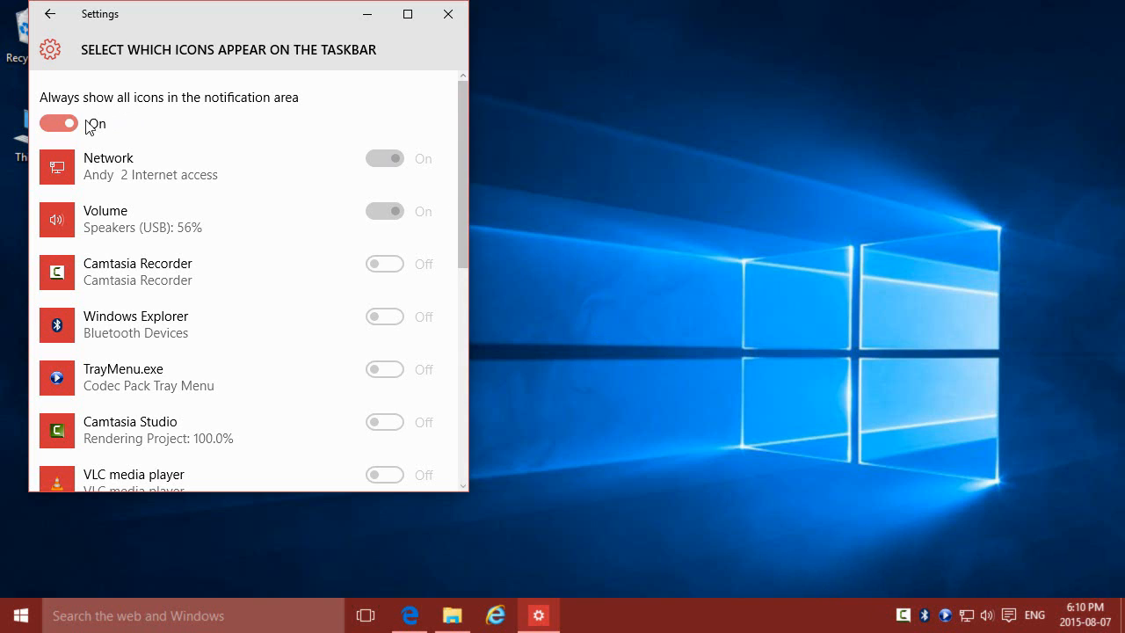
{"action": "left_click", "coordinate": [58, 123]}
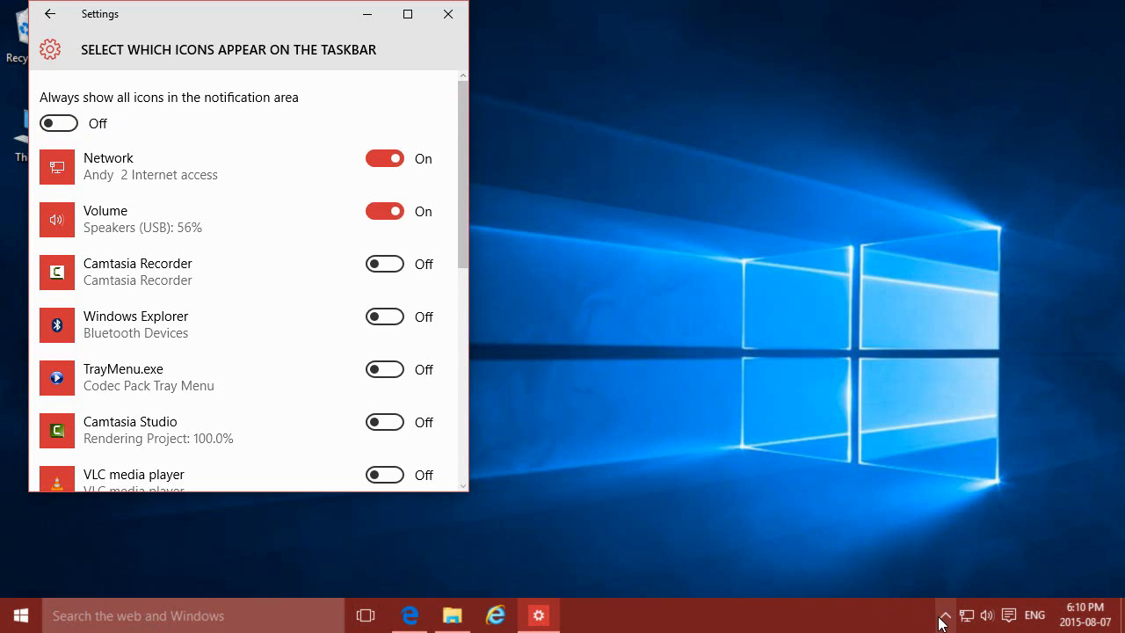
{"action": "left_click", "coordinate": [948, 611]}
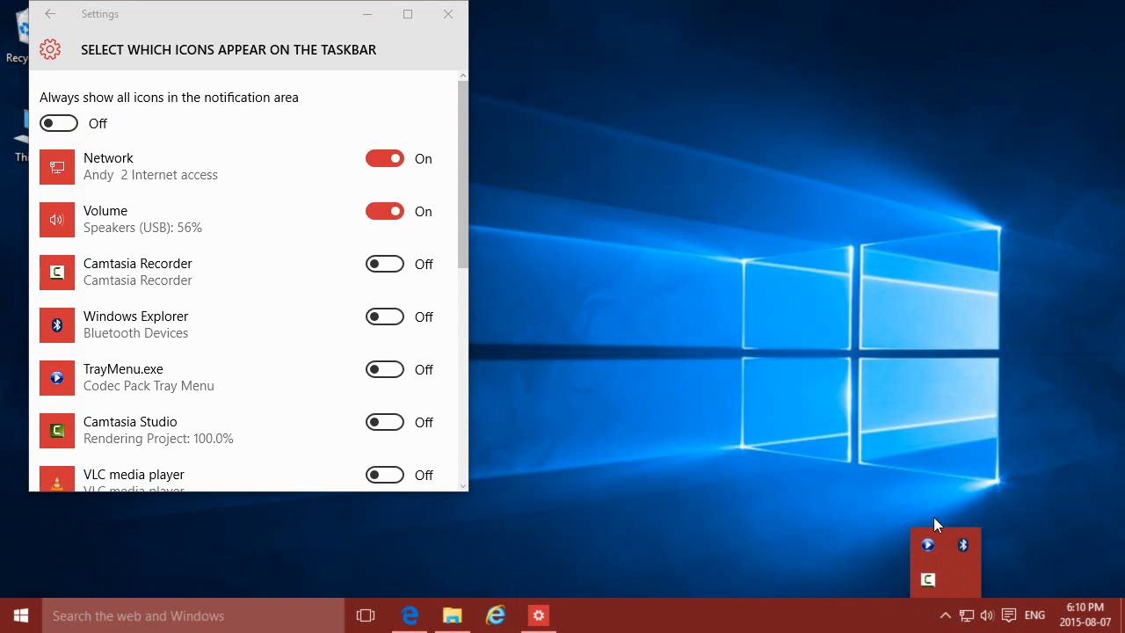
Step: Set the Network taskbar icon to Off, keeping Volume on, and confirm Network appears in the overflow
{"action": "left_click", "coordinate": [383, 158]}
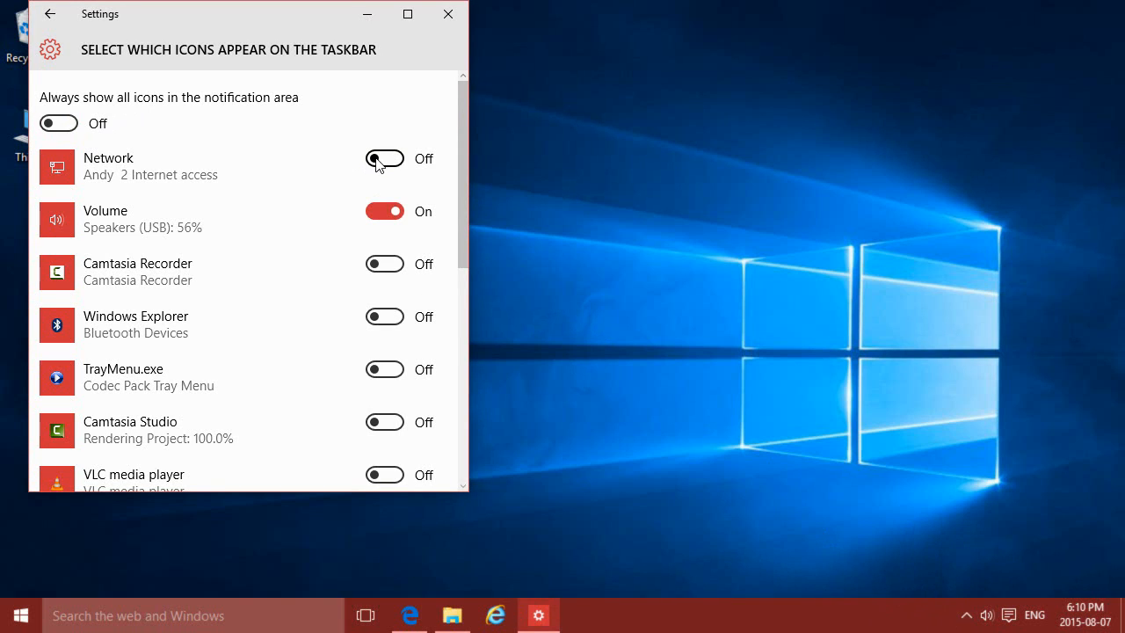
{"action": "mouse_move", "coordinate": [408, 178]}
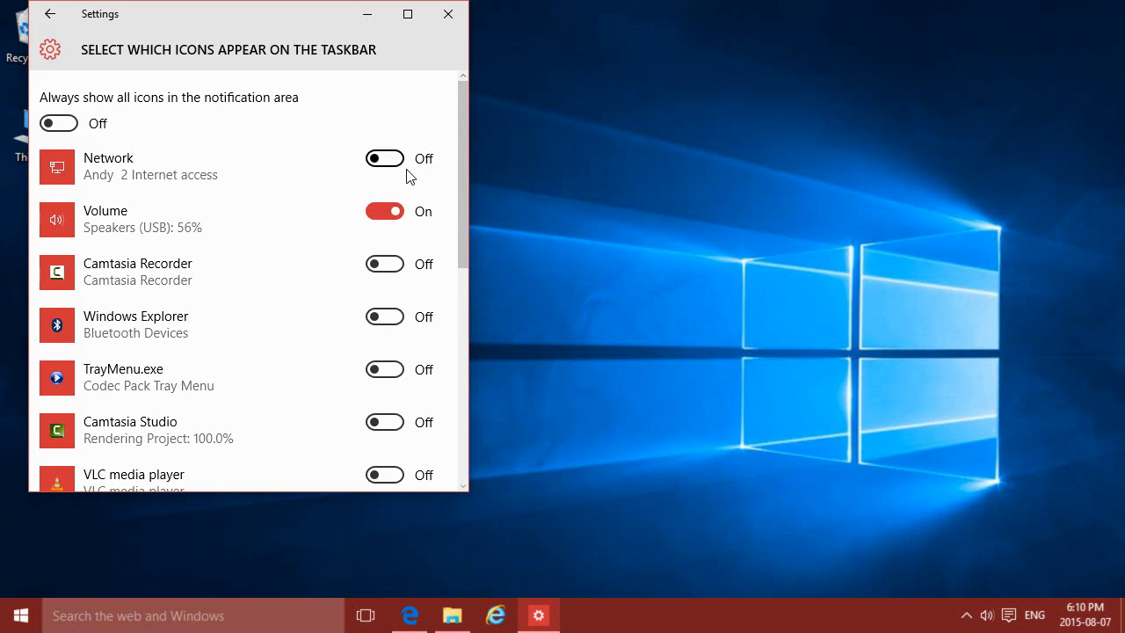
{"action": "left_click", "coordinate": [384, 159]}
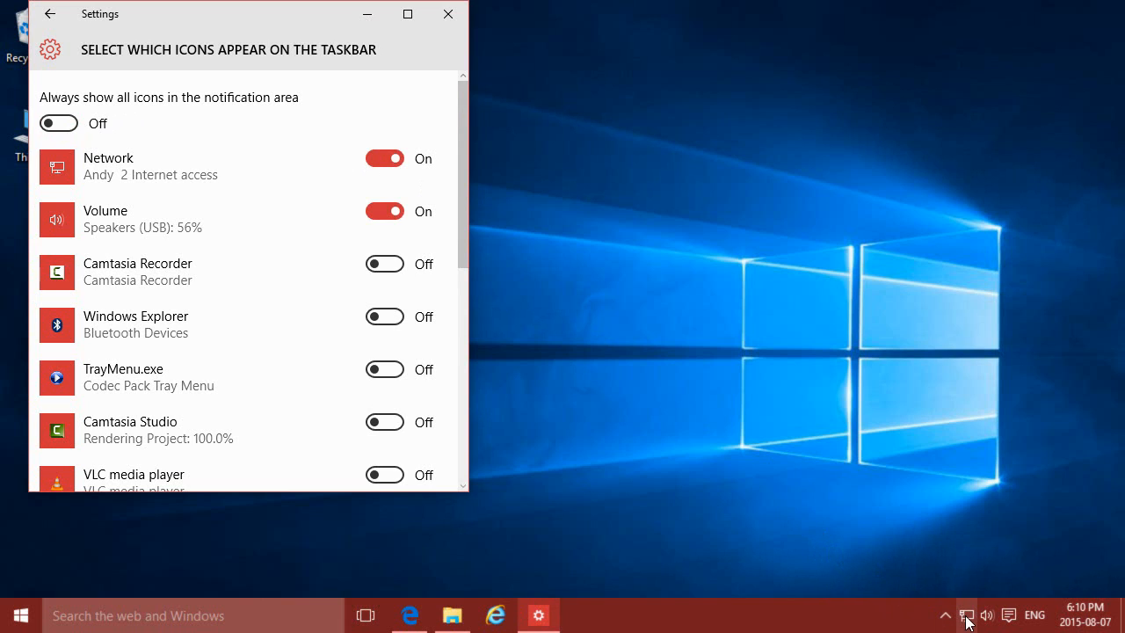
{"action": "mouse_move", "coordinate": [967, 616]}
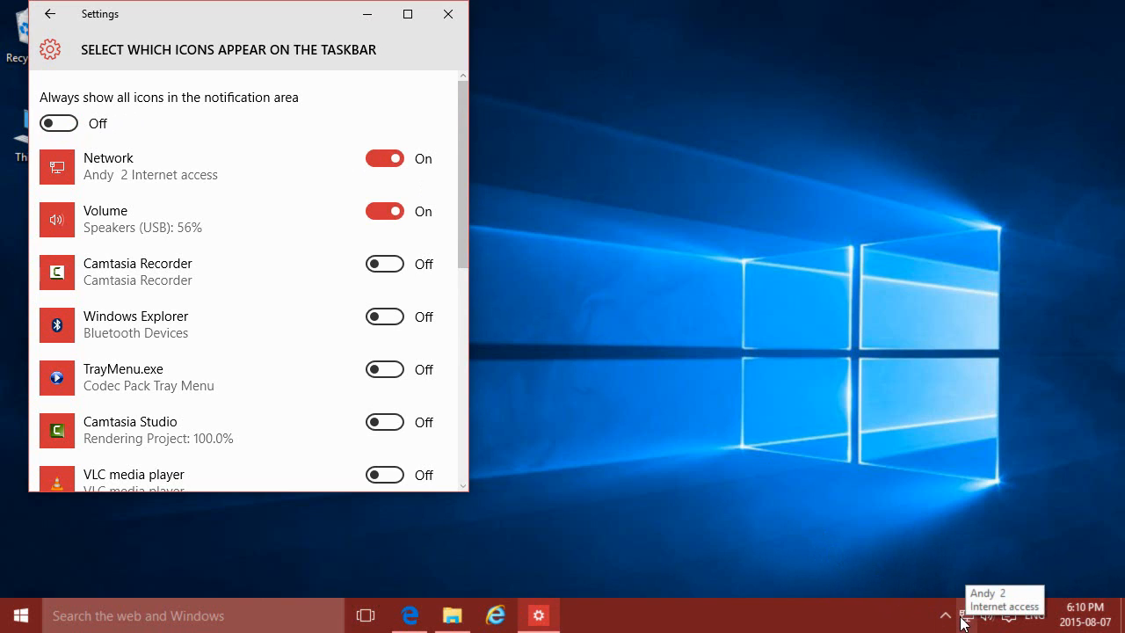
{"action": "mouse_move", "coordinate": [868, 514]}
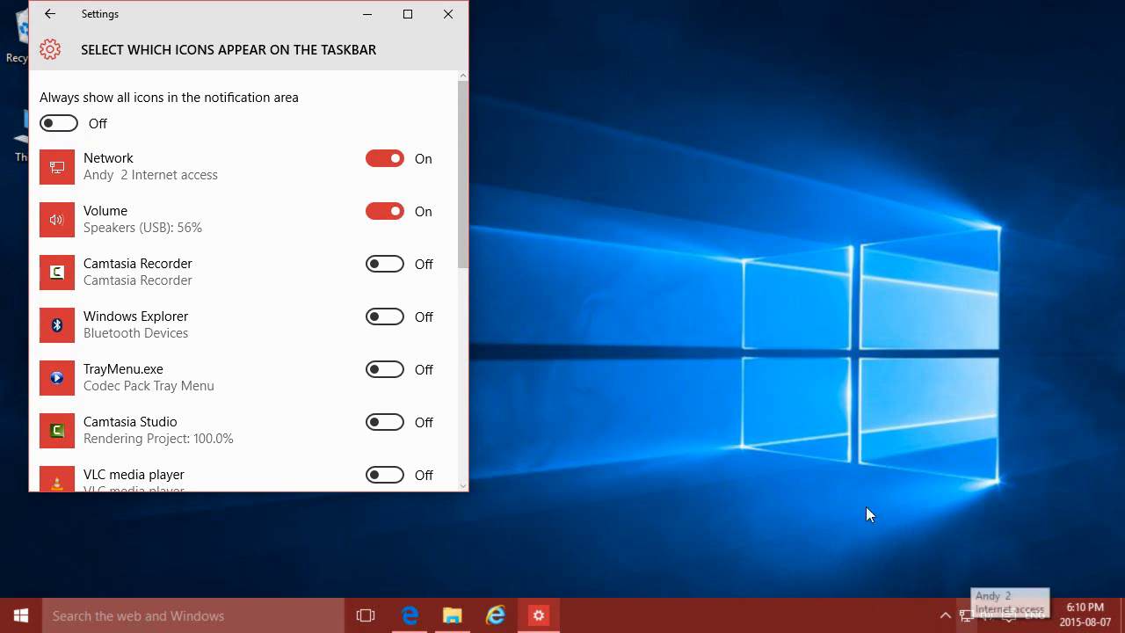
{"action": "left_click", "coordinate": [384, 158]}
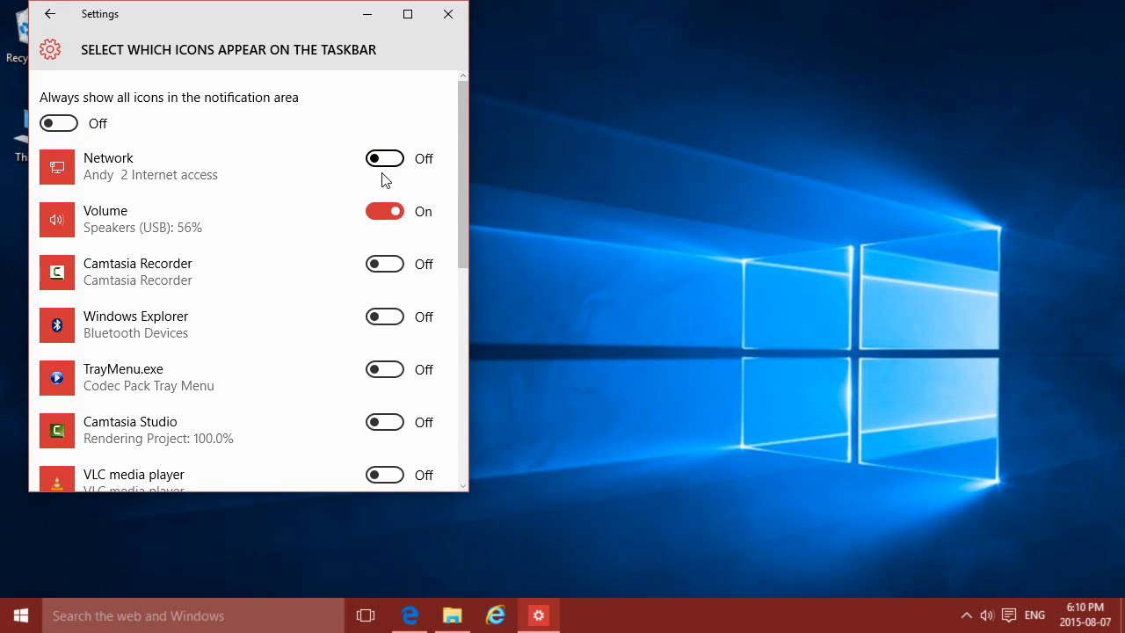
{"action": "left_click", "coordinate": [966, 614]}
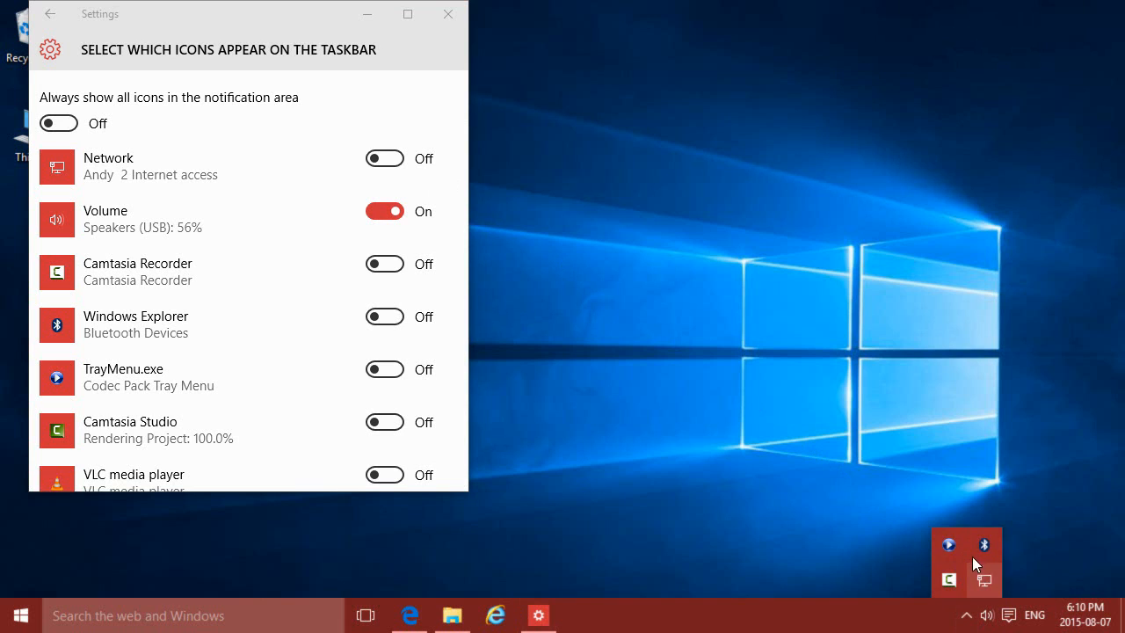
{"action": "mouse_move", "coordinate": [988, 614]}
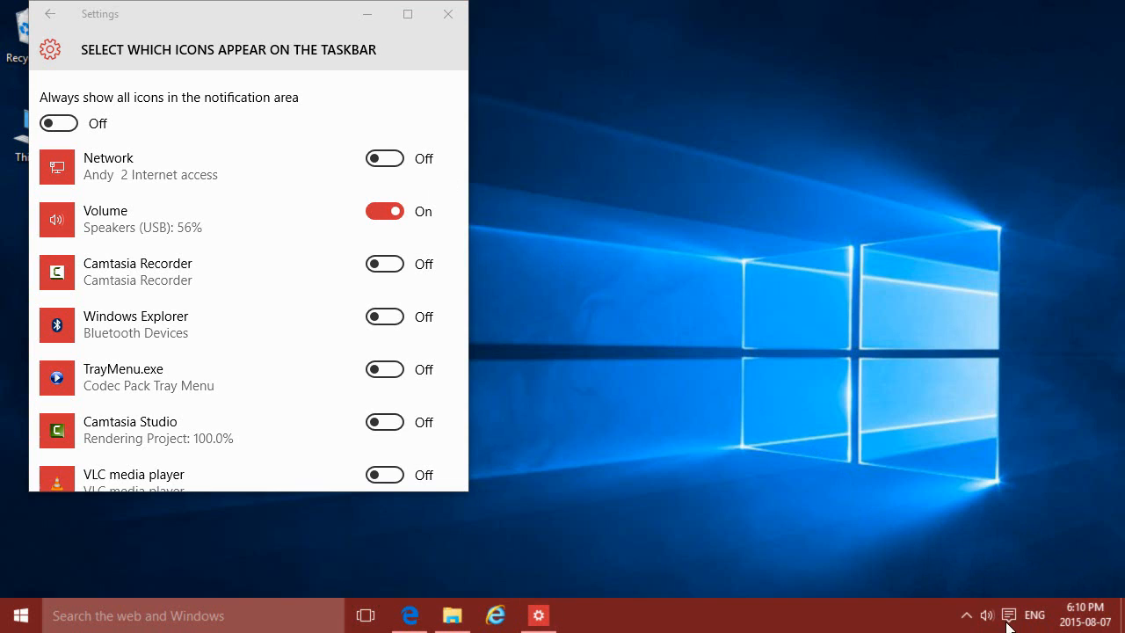
{"action": "scroll", "scroll_direction": "down", "scroll_amount": 3}
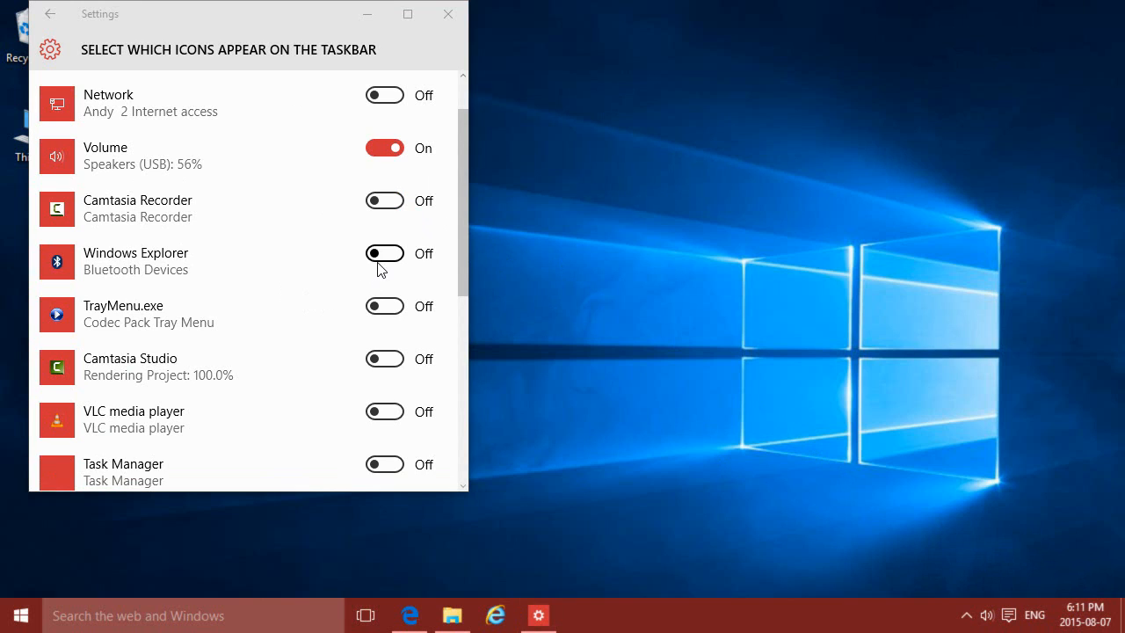
{"action": "mouse_move", "coordinate": [314, 298]}
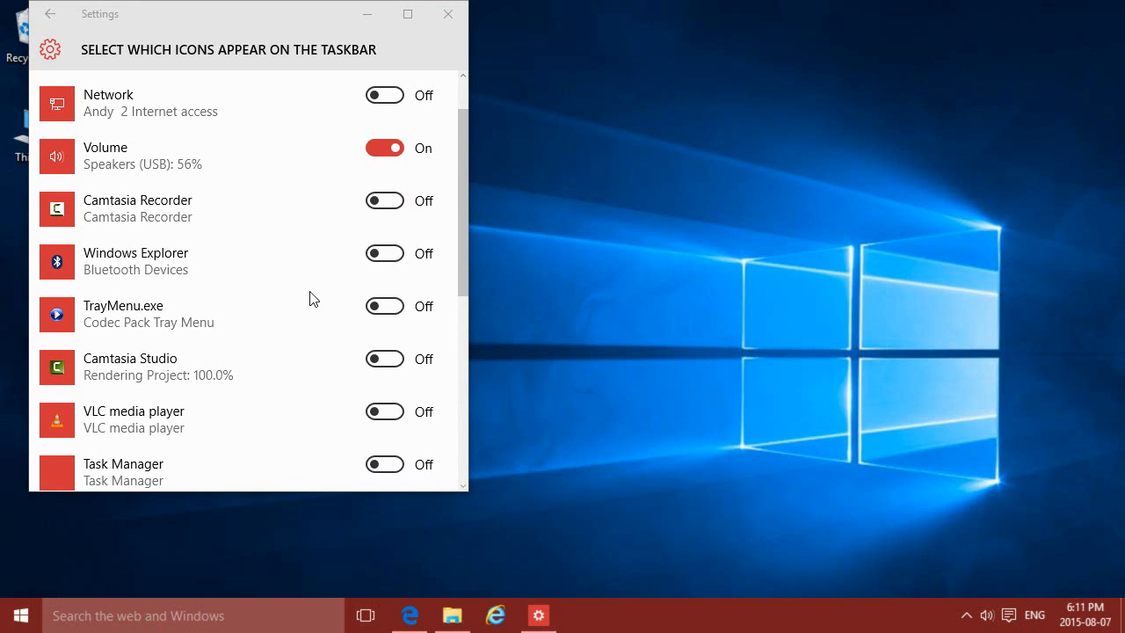
{"action": "mouse_move", "coordinate": [348, 494]}
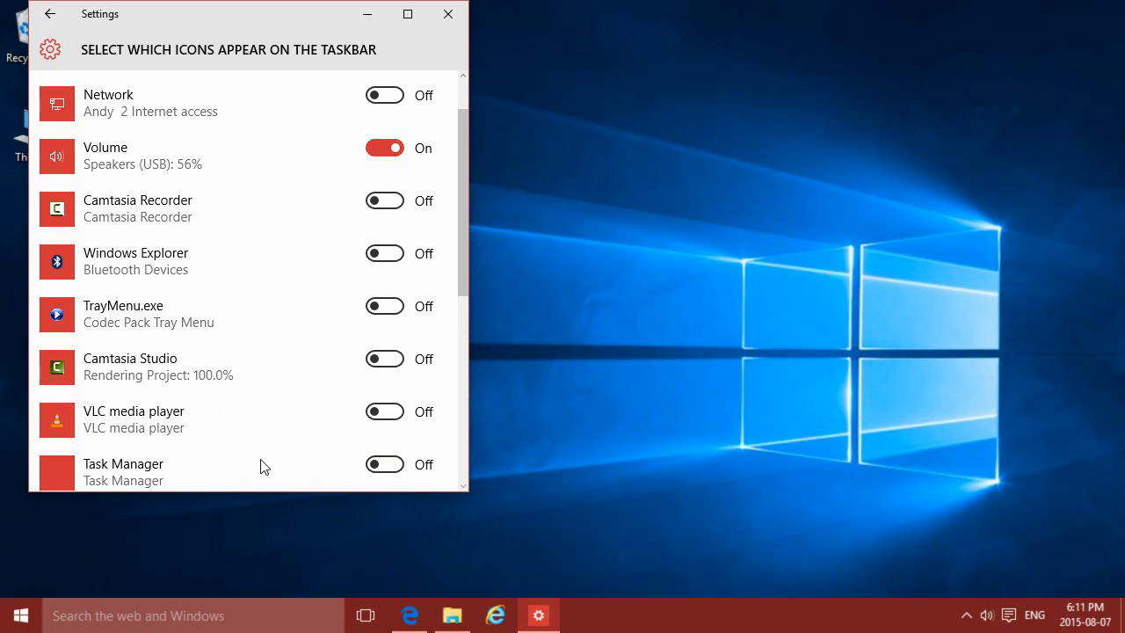
{"action": "mouse_move", "coordinate": [294, 473]}
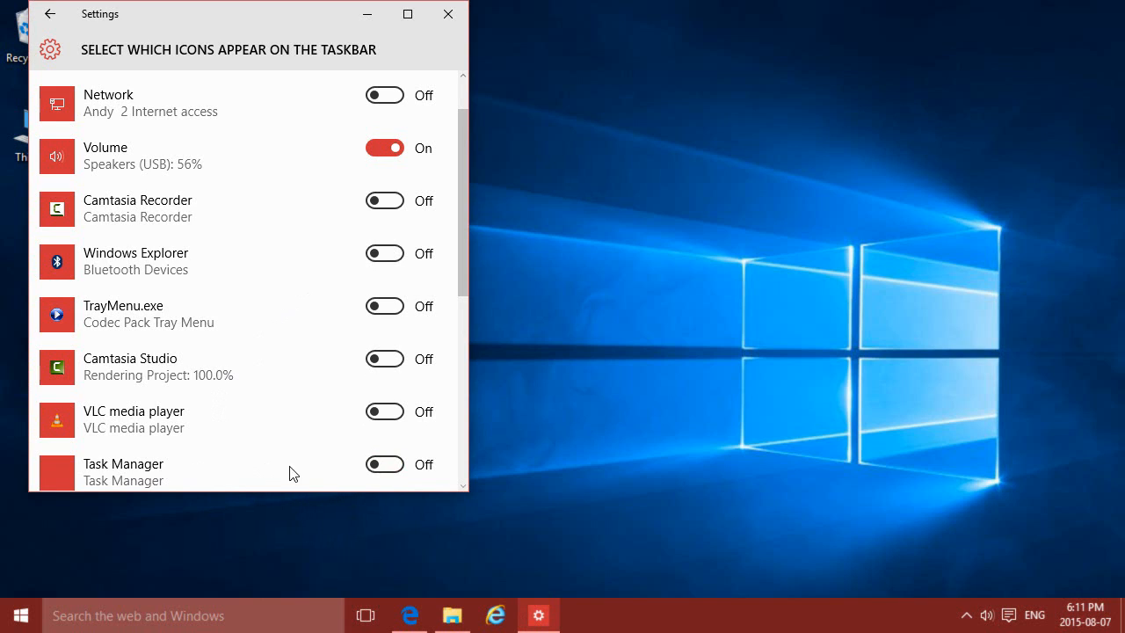
{"action": "mouse_move", "coordinate": [201, 95]}
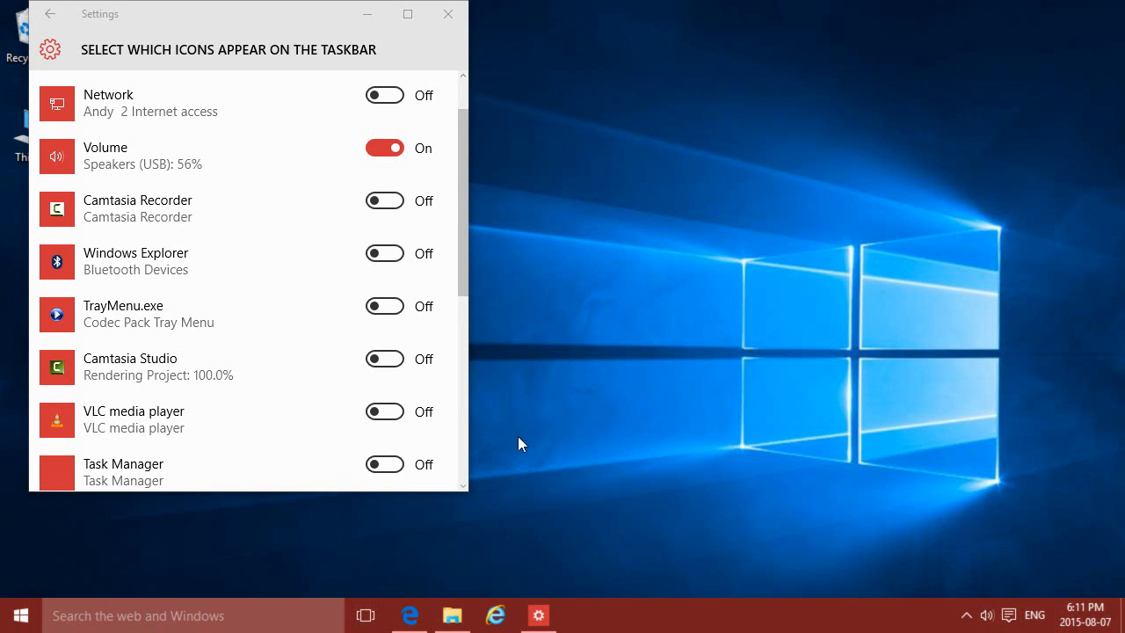
{"action": "mouse_move", "coordinate": [1061, 617]}
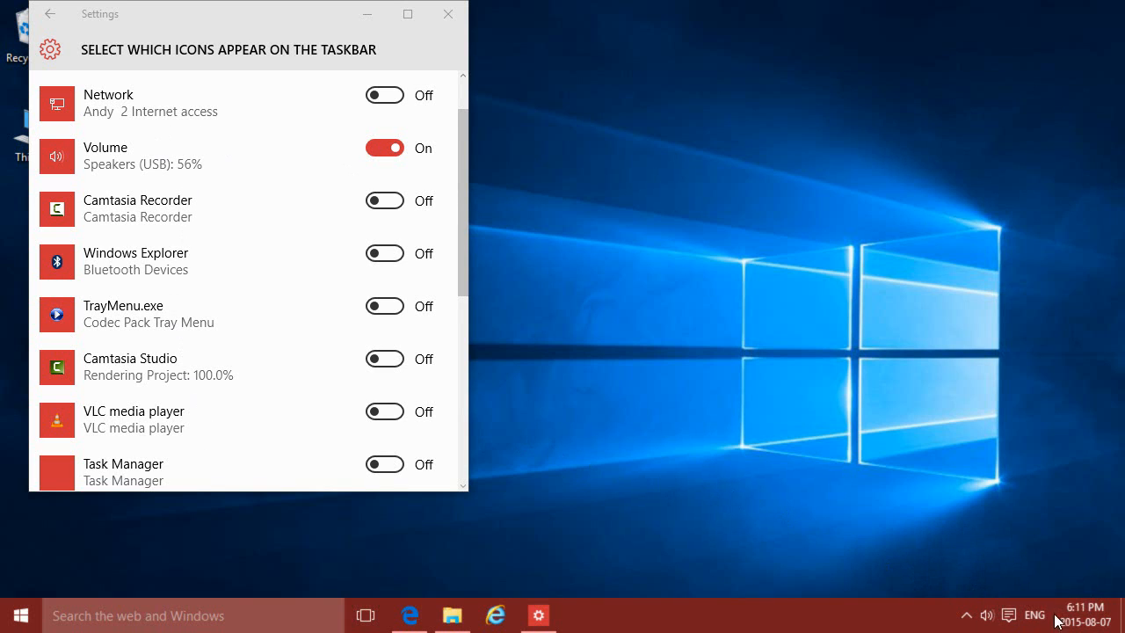